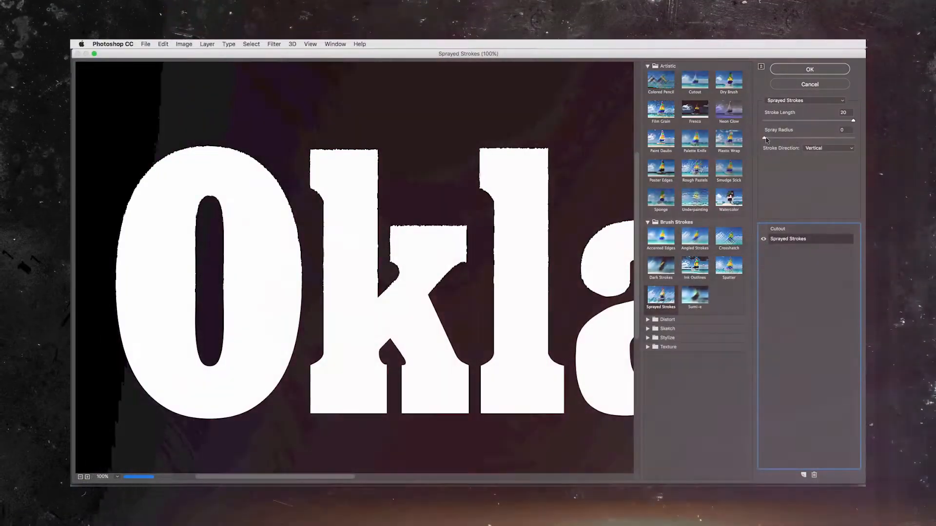
Change settings in the Cutout effect and basic tone adjustment panels
left_click(694, 80)
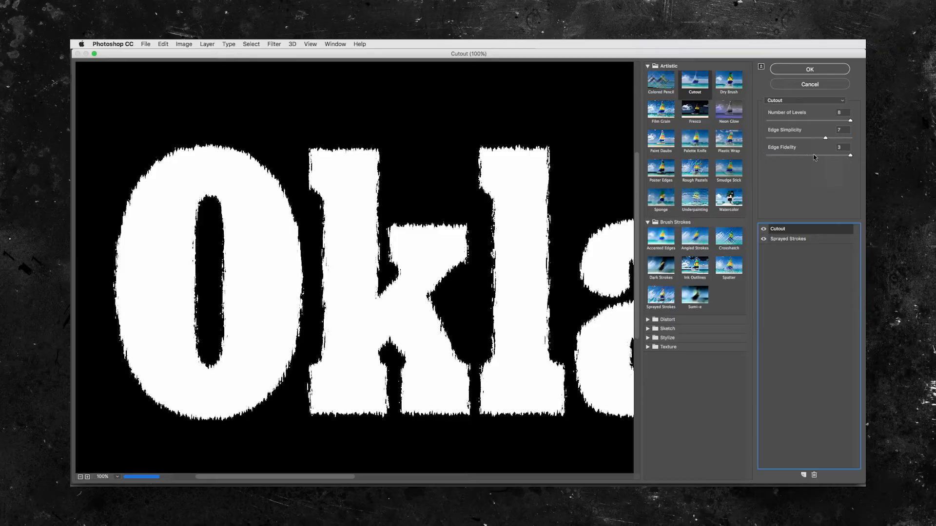
left_click(808, 69)
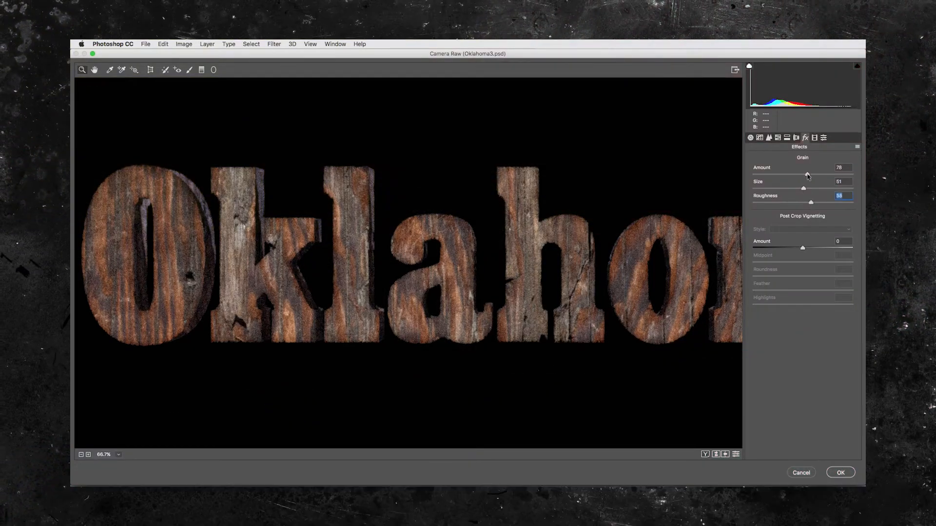
left_click(750, 138)
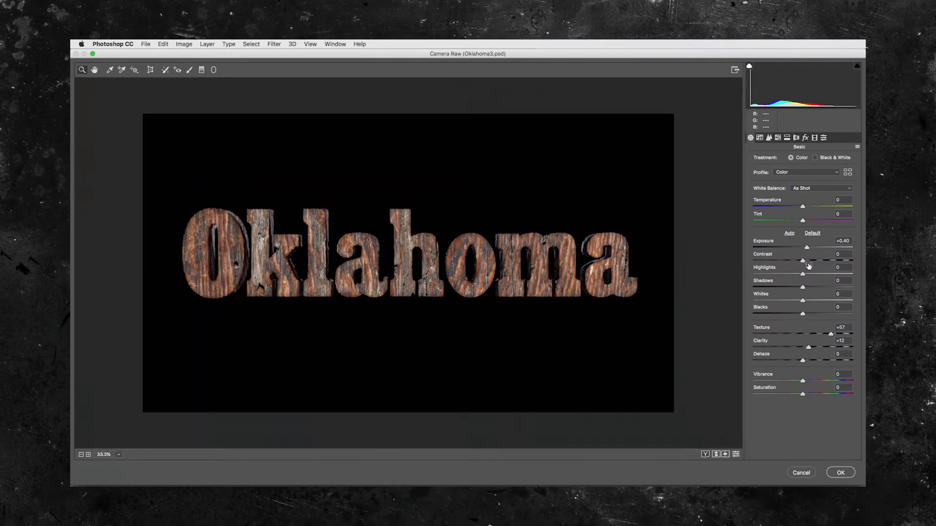
left_click(840, 472)
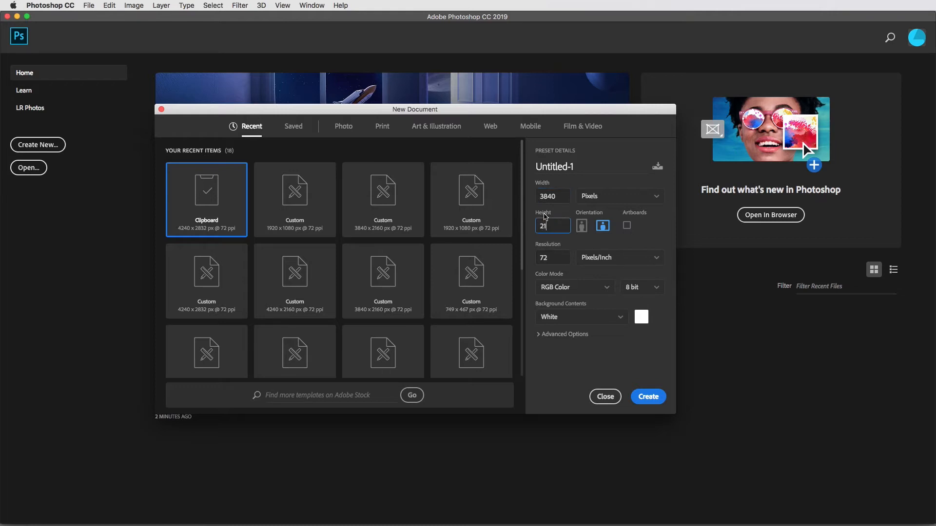
Create a 3840 by 2160 pixel document with Black background contents
type("2160")
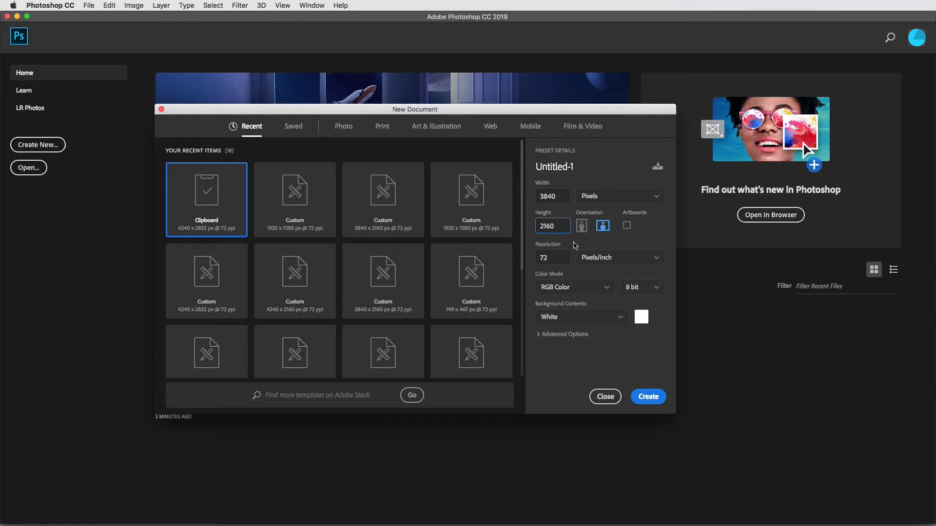
left_click(579, 317)
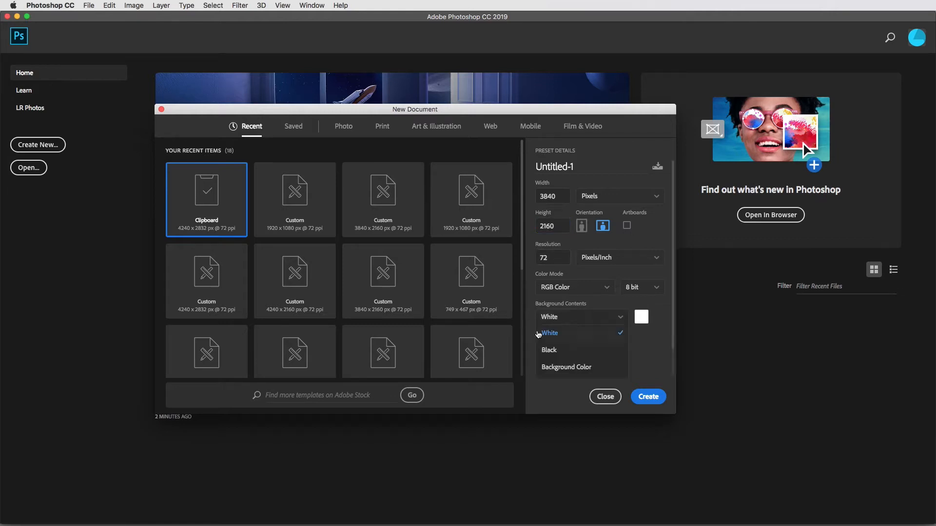
left_click(548, 350)
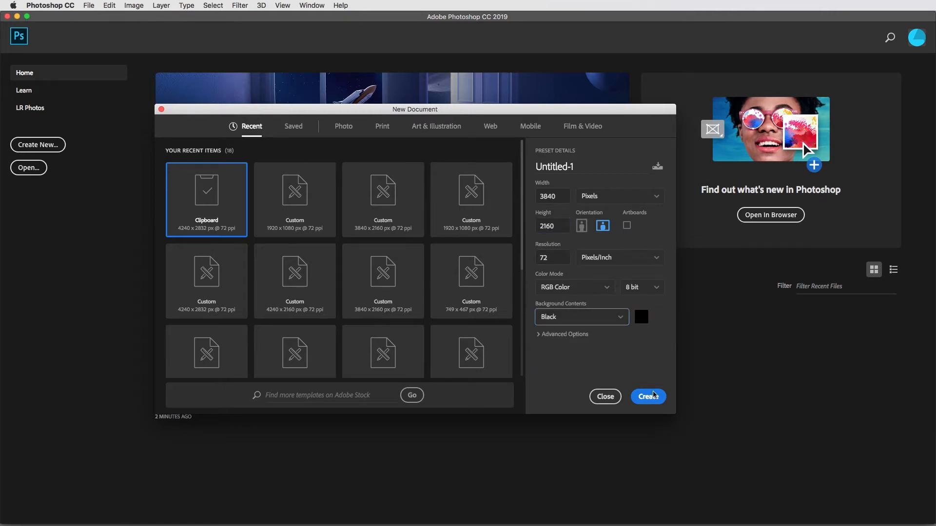
left_click(648, 396)
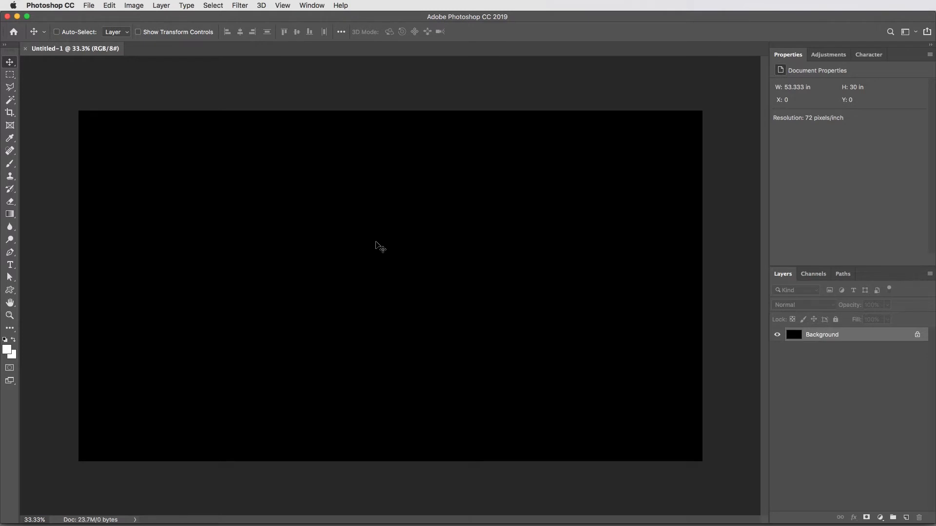
Pick a grey foreground colour, then type and commit 'Oklahoma' in Cairo
left_click(10, 264)
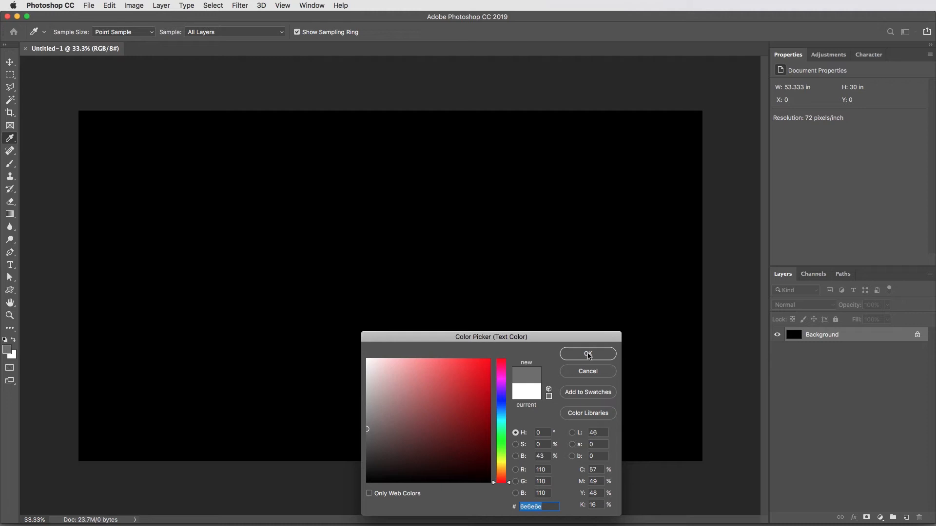
left_click(587, 353)
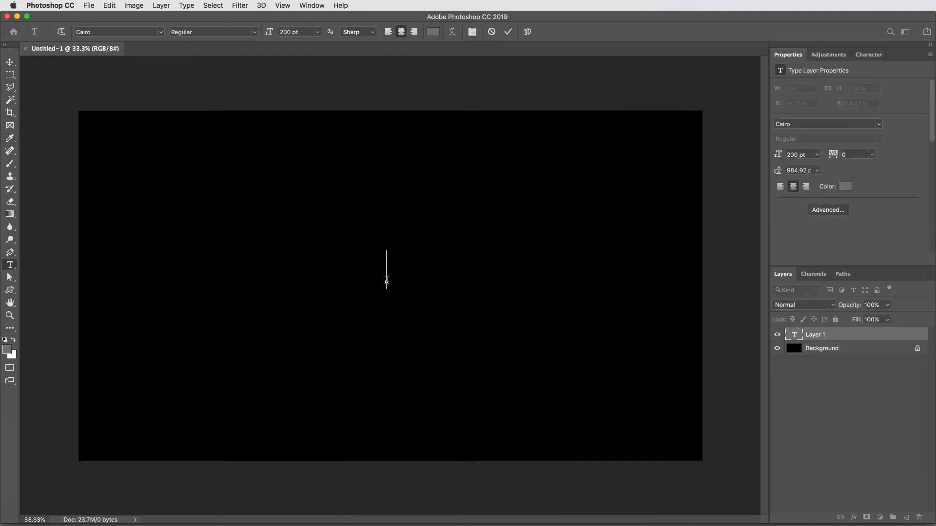
type("Okl")
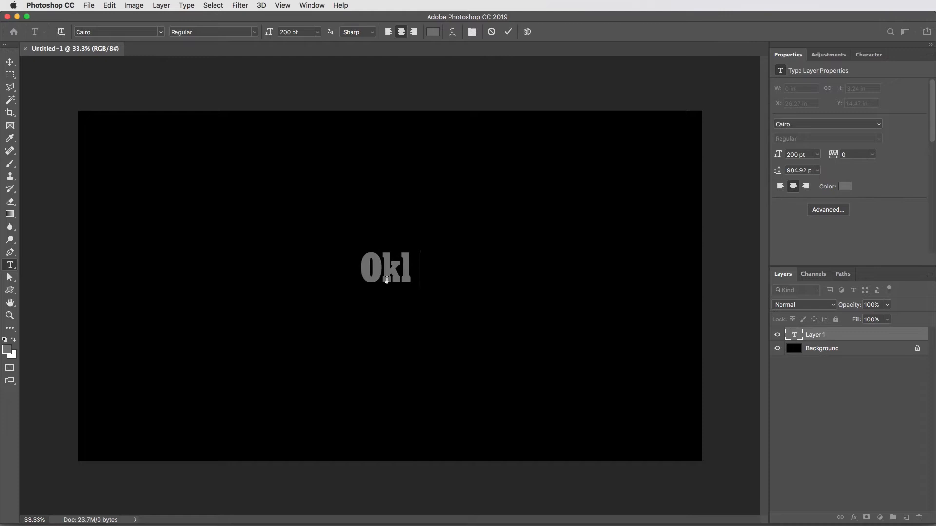
type("ahoma")
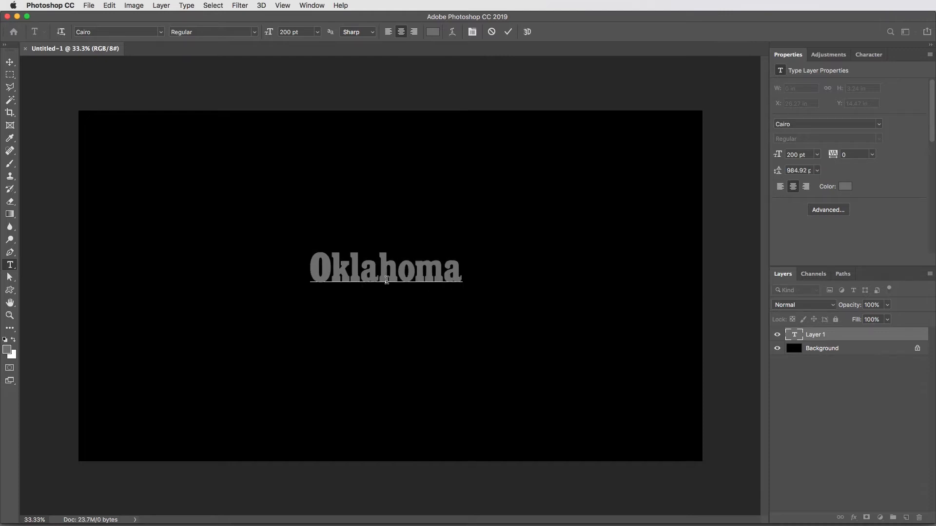
left_click(508, 32)
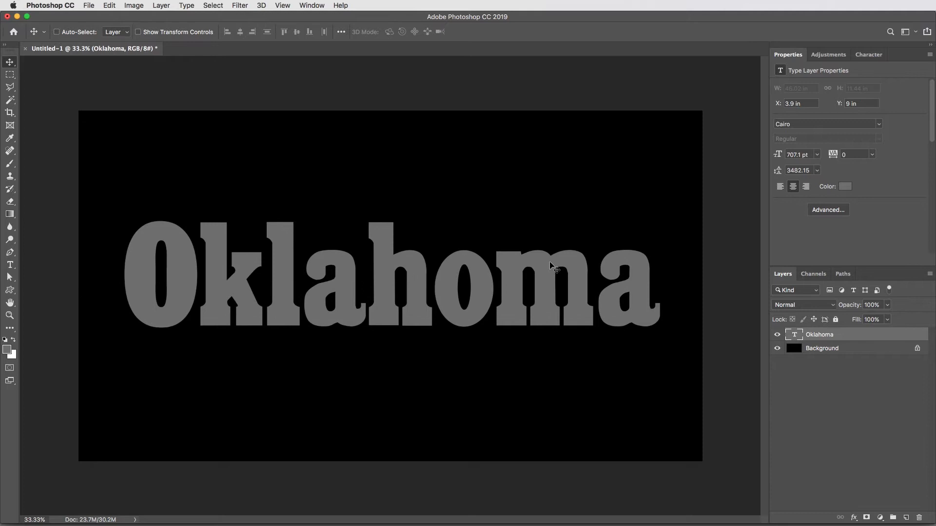
Open the recent wood texture JPG and paste it into the Oklahoma document
left_click(88, 5)
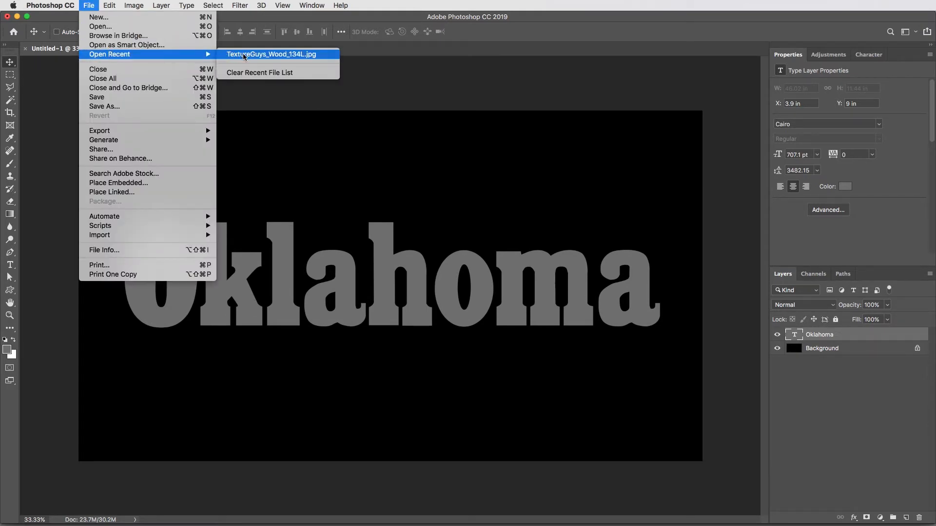
left_click(271, 53)
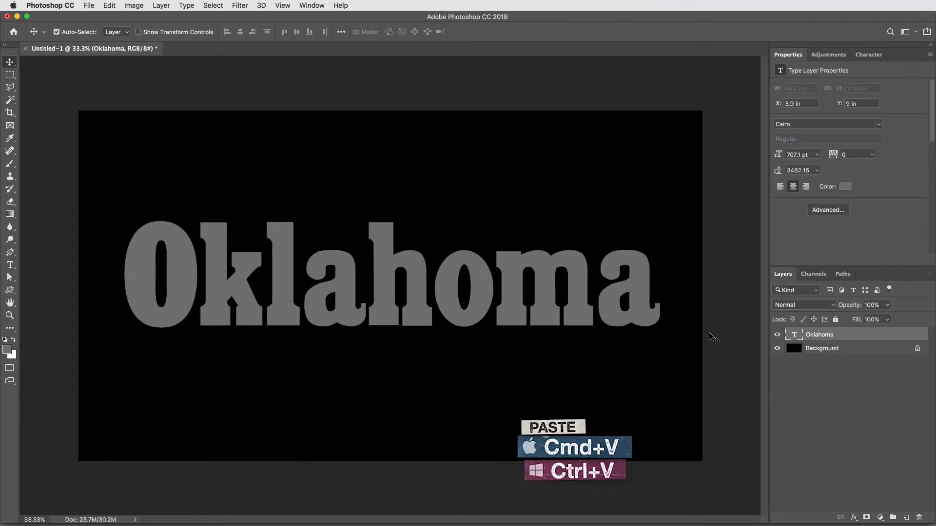
key("cmd+v")
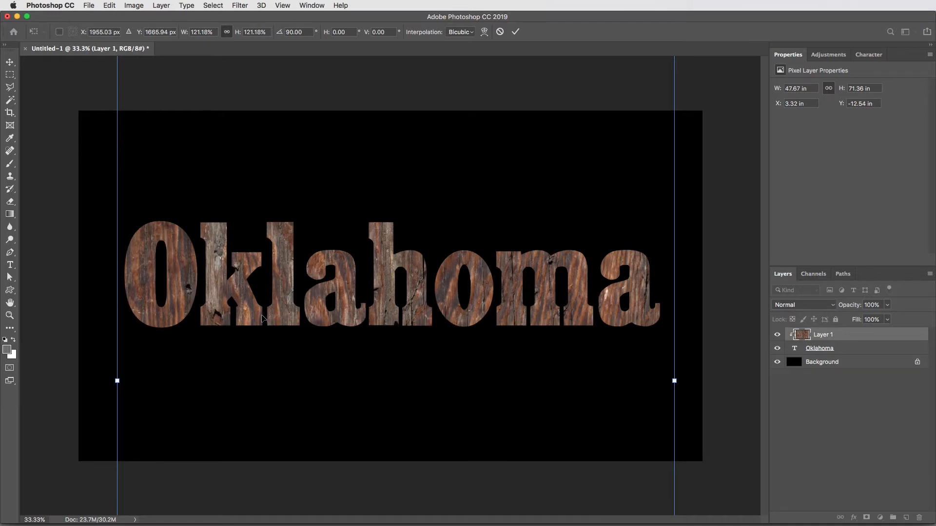
Commit the wood texture's size and rotation, then rasterize the Oklahoma text layer
key("Return")
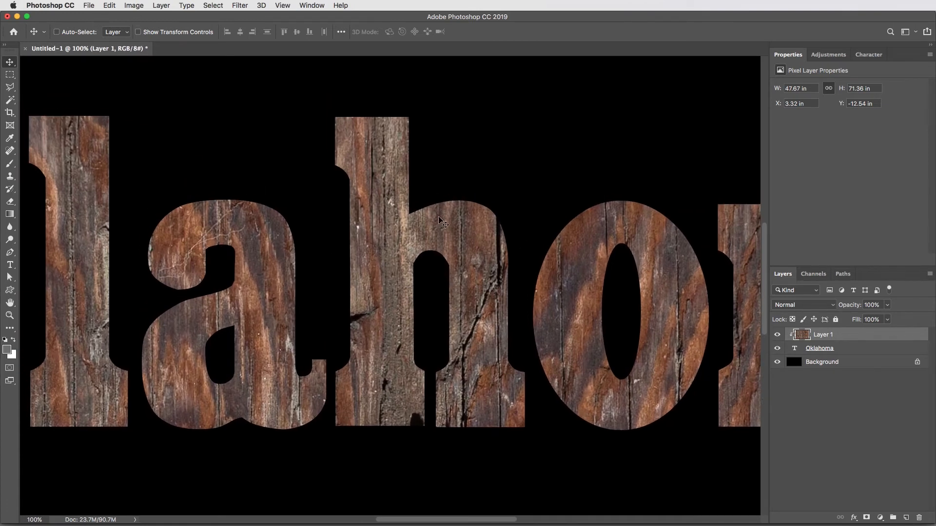
mouse_move(449, 214)
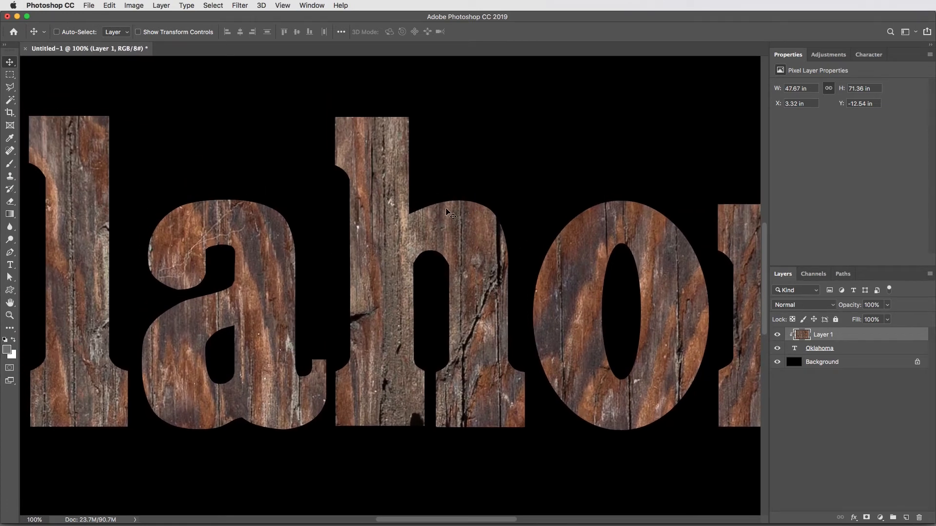
mouse_move(552, 373)
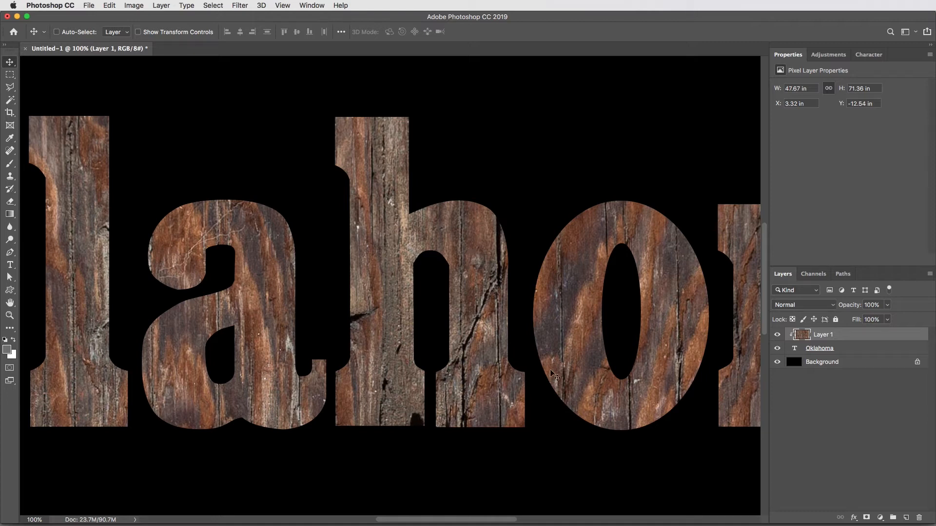
mouse_move(843, 350)
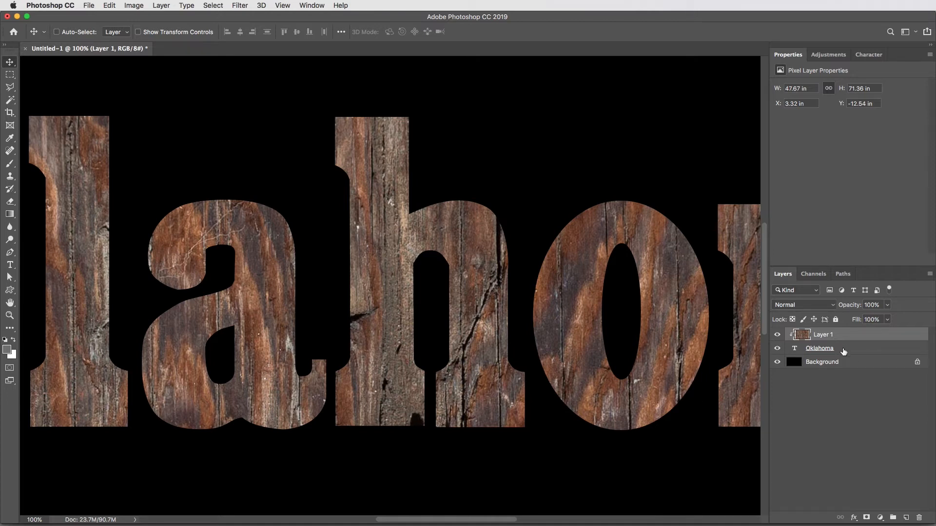
right_click(819, 348)
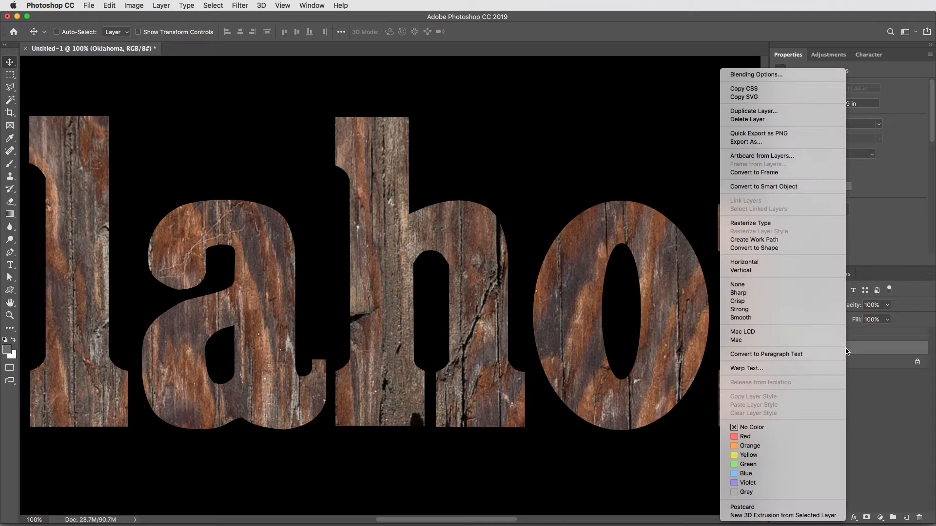
left_click(751, 223)
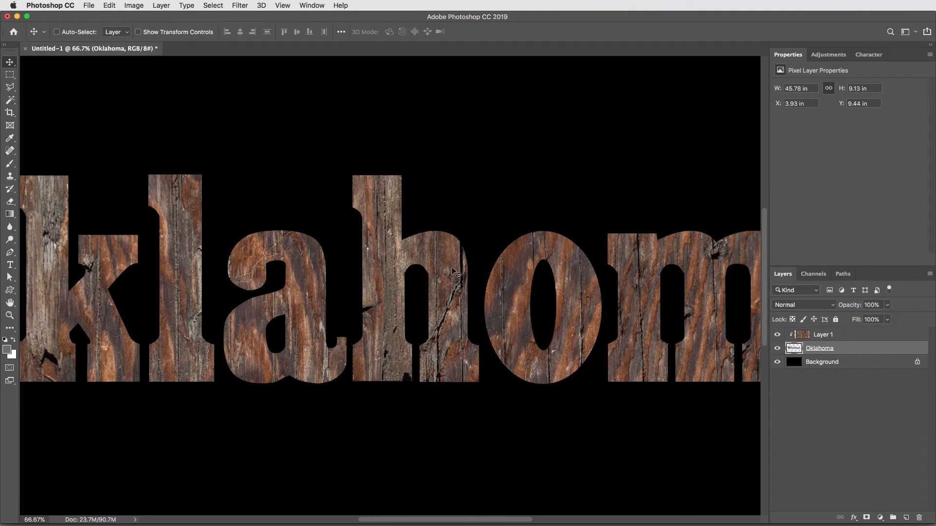
mouse_move(573, 303)
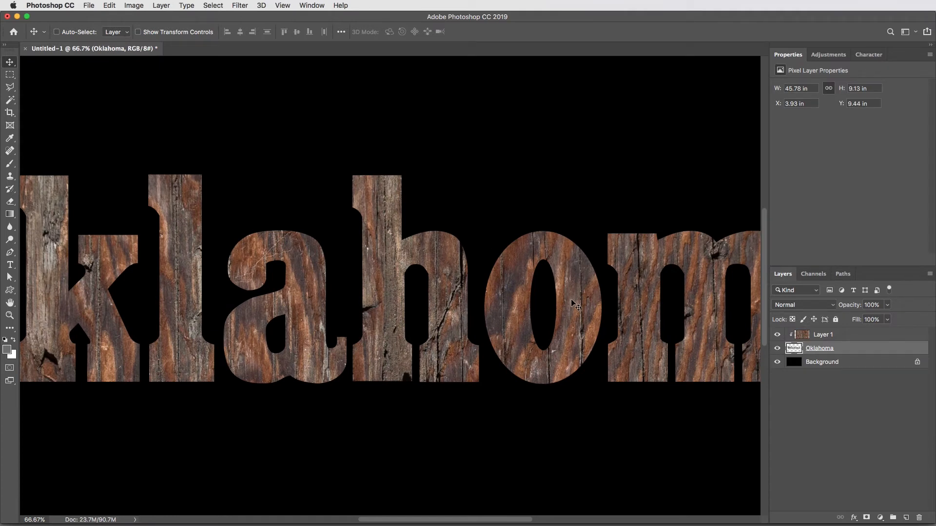
mouse_move(590, 264)
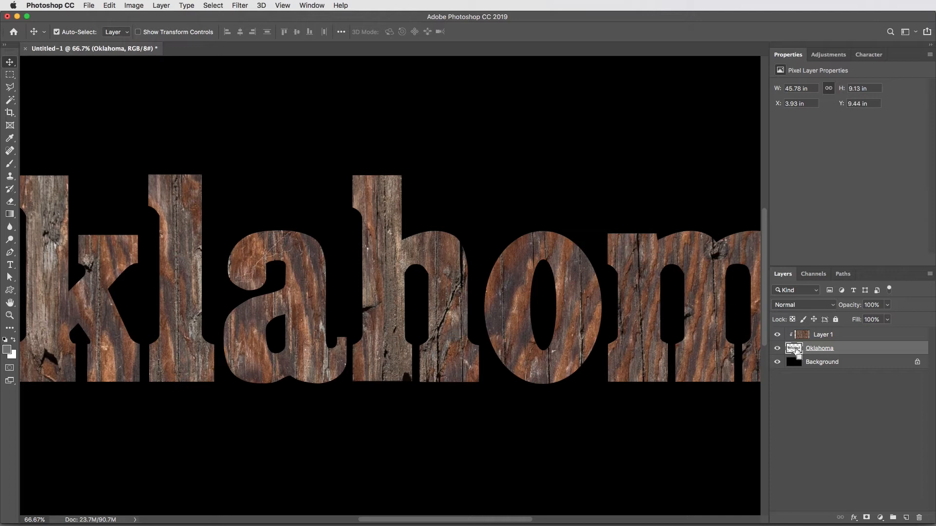
Add a layer mask from the Oklahoma letter selection and preview it
left_click(793, 348)
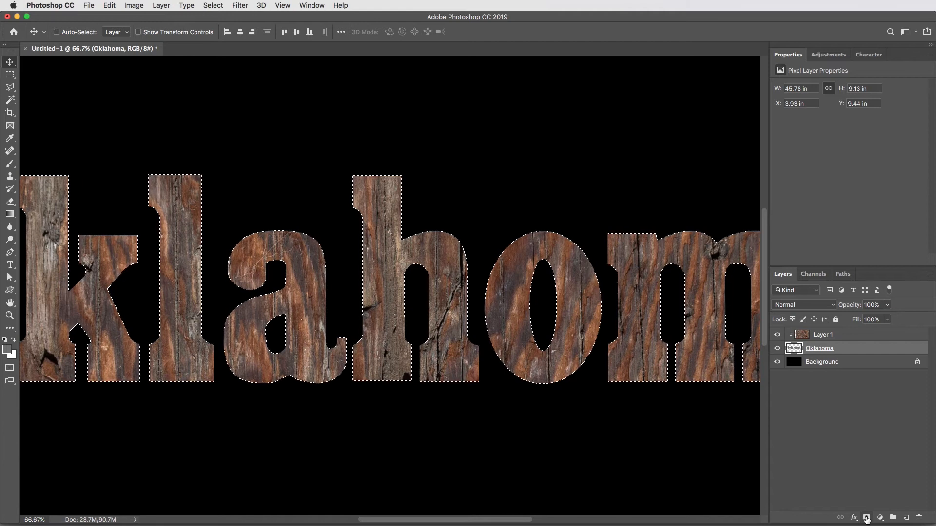
left_click(866, 518)
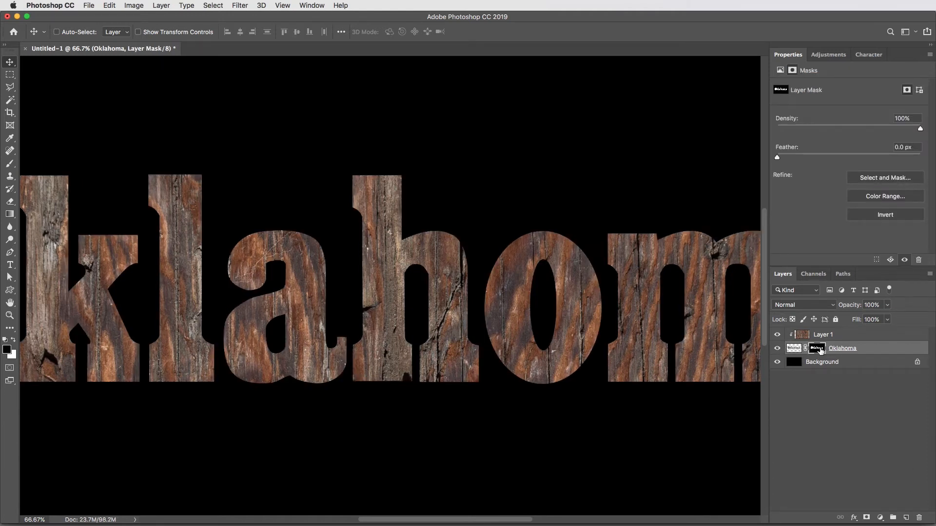
left_click(794, 348)
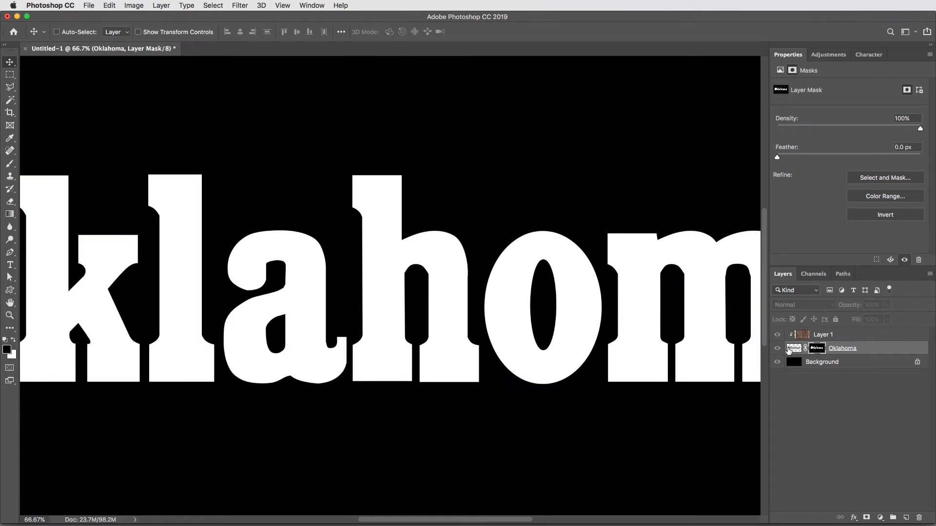
left_click(793, 348)
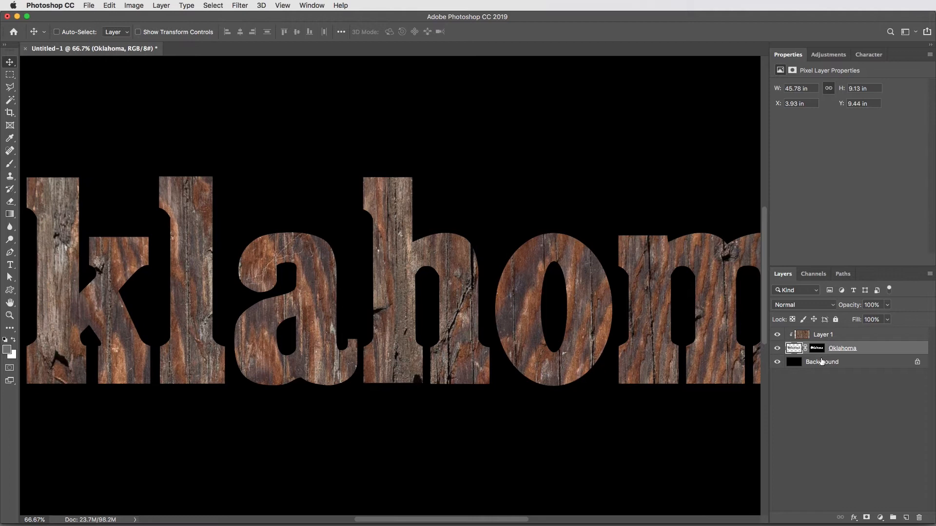
Preview Sprayed Strokes on the letter mask: stroke length 20, spray radius 15, vertical
left_click(816, 348)
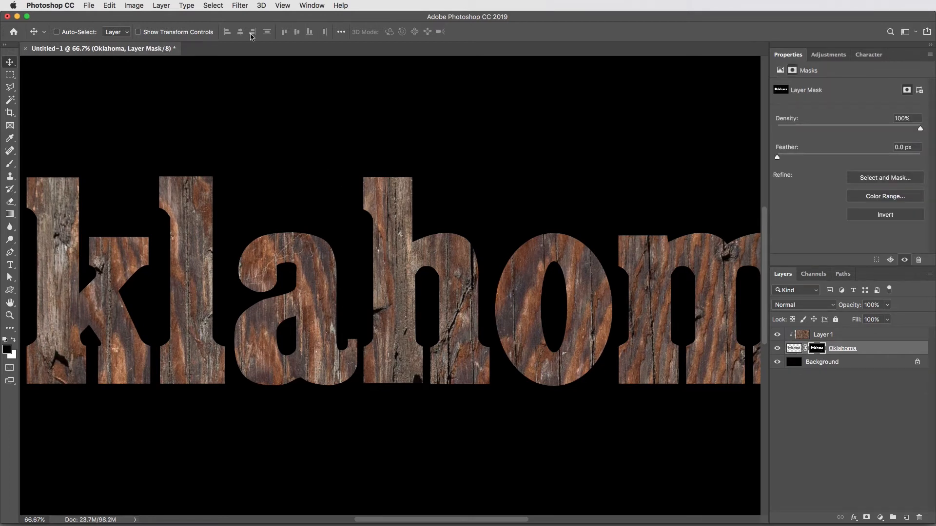
left_click(239, 6)
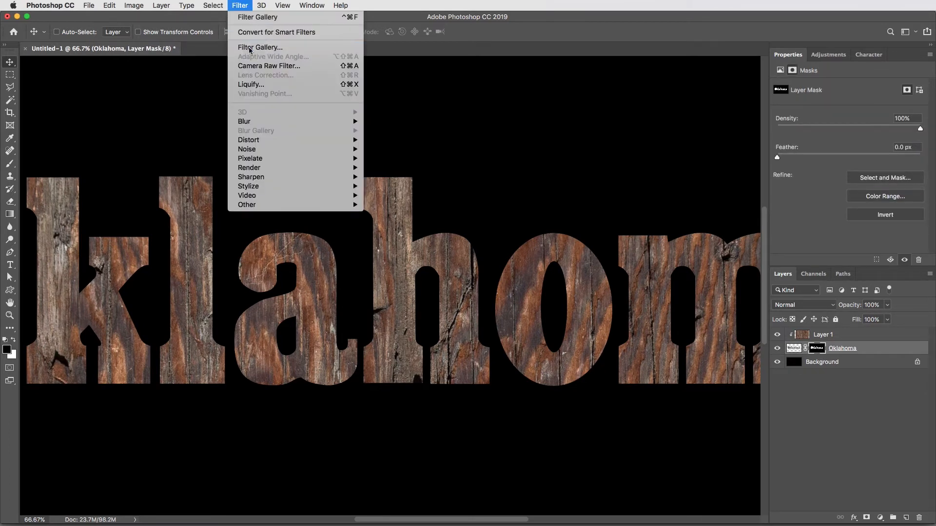
left_click(260, 47)
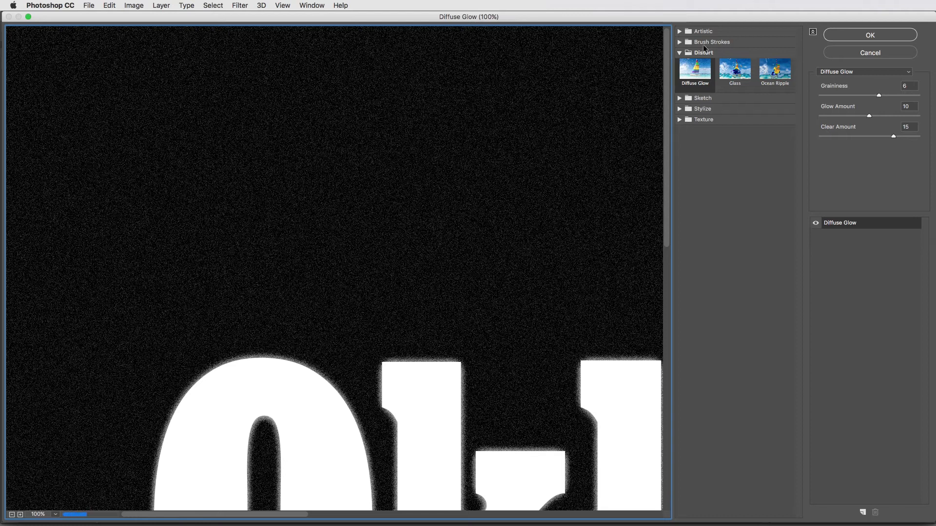
left_click(711, 42)
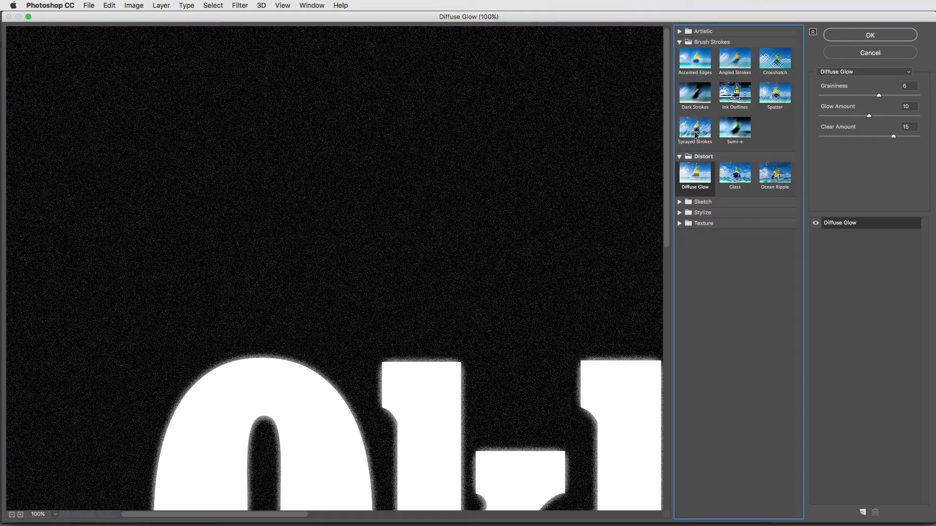
left_click(694, 125)
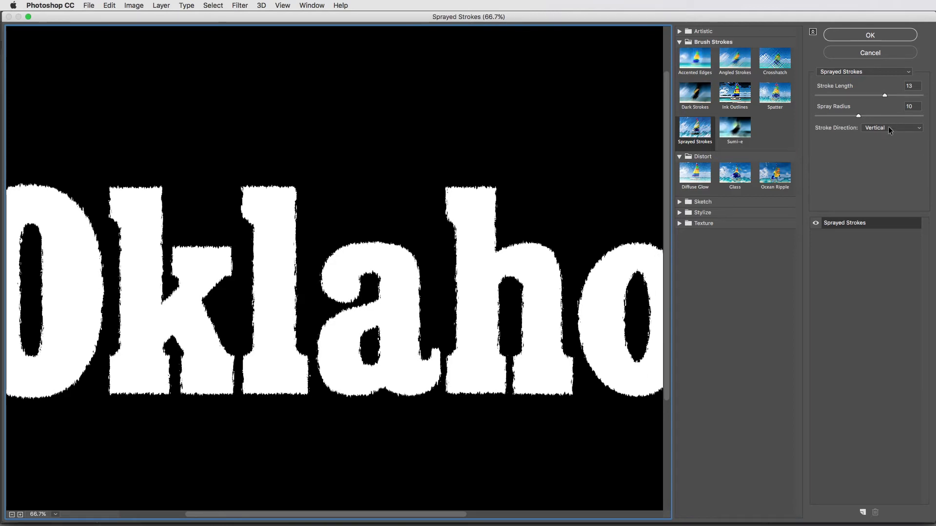
mouse_move(888, 98)
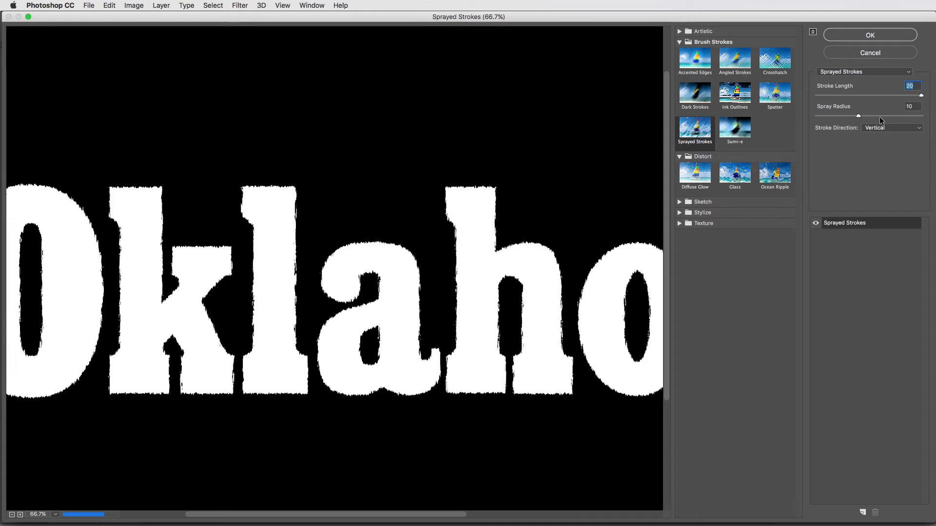
triple_click(909, 107)
type("15")
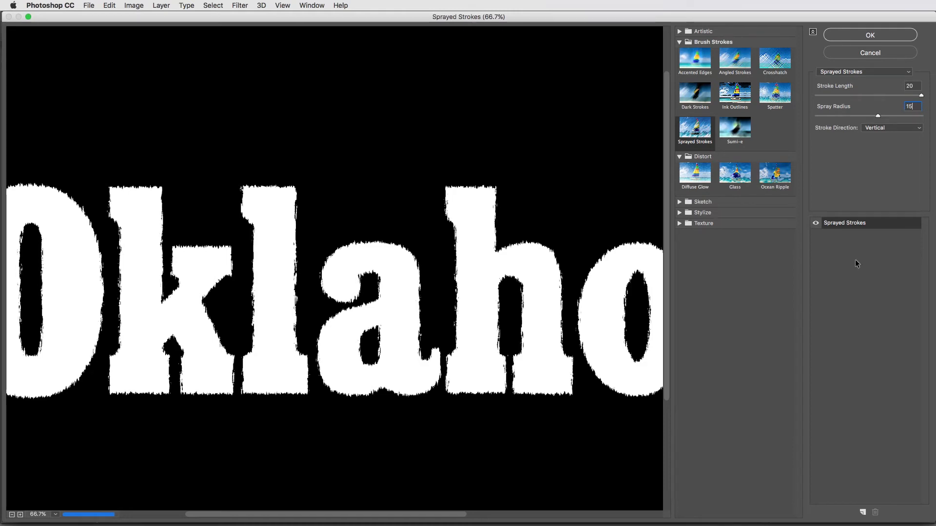
mouse_move(861, 513)
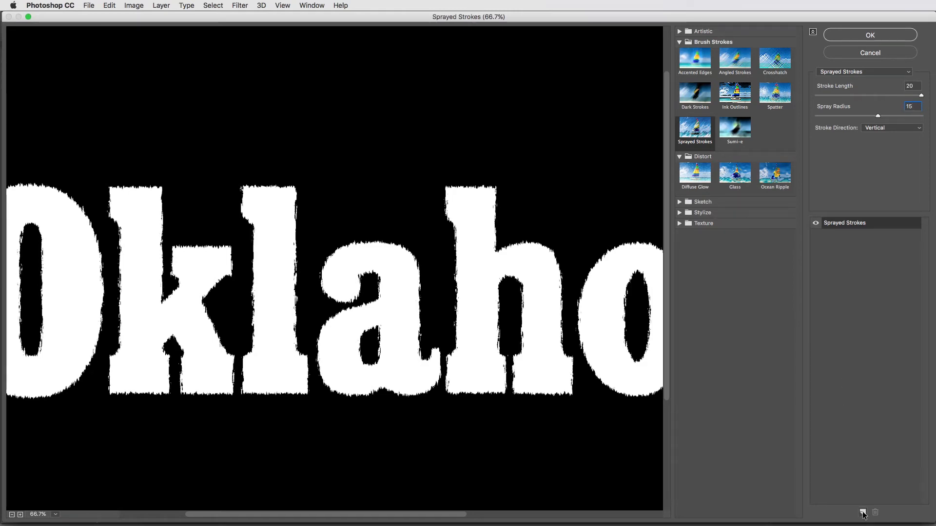
Stack a Cutout filter (Levels 8, Simplicity 5, Fidelity 3) and apply both filters
left_click(862, 512)
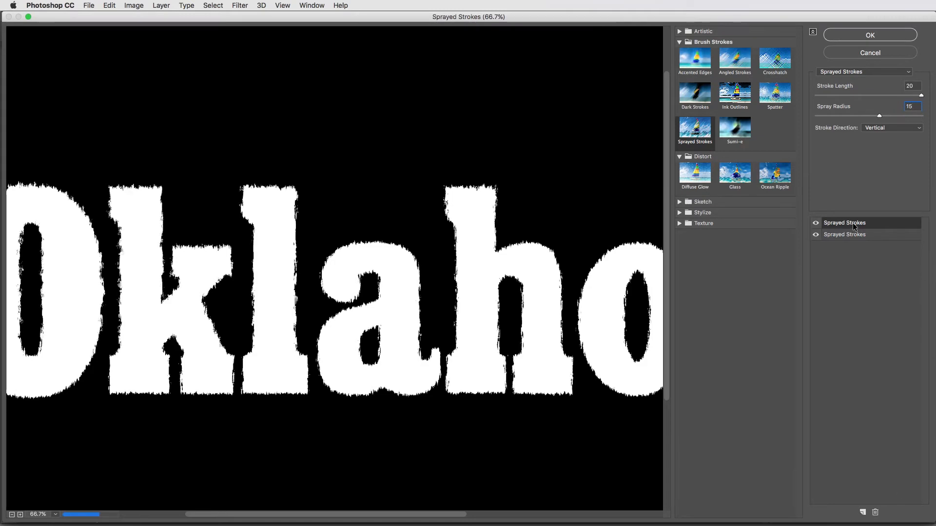
left_click(679, 31)
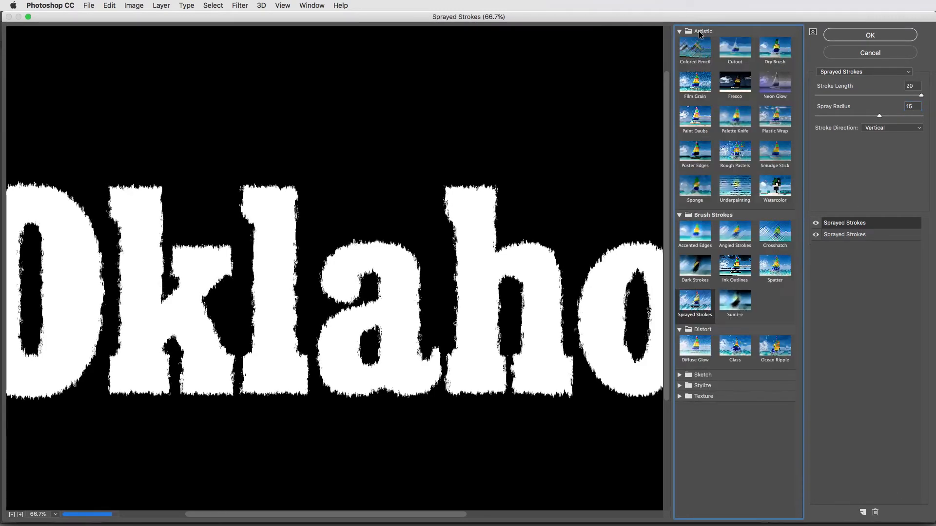
left_click(734, 50)
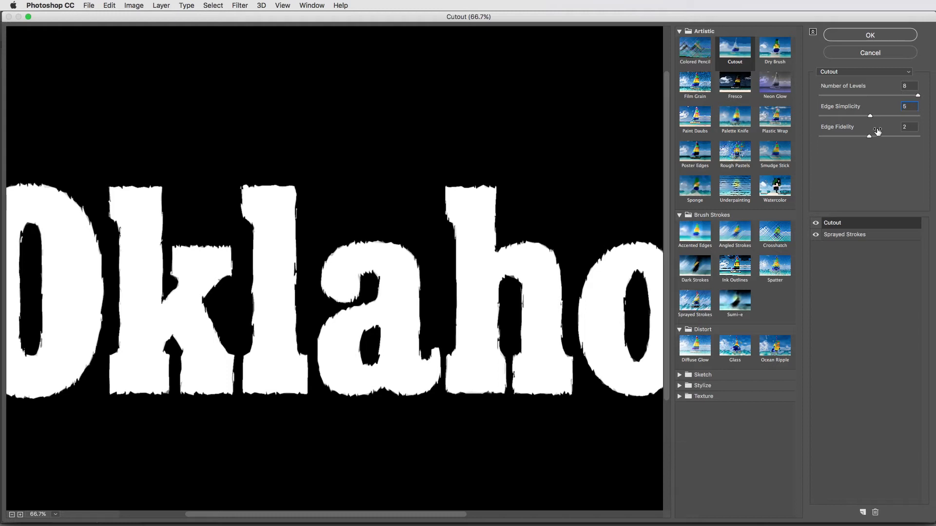
left_click(906, 127)
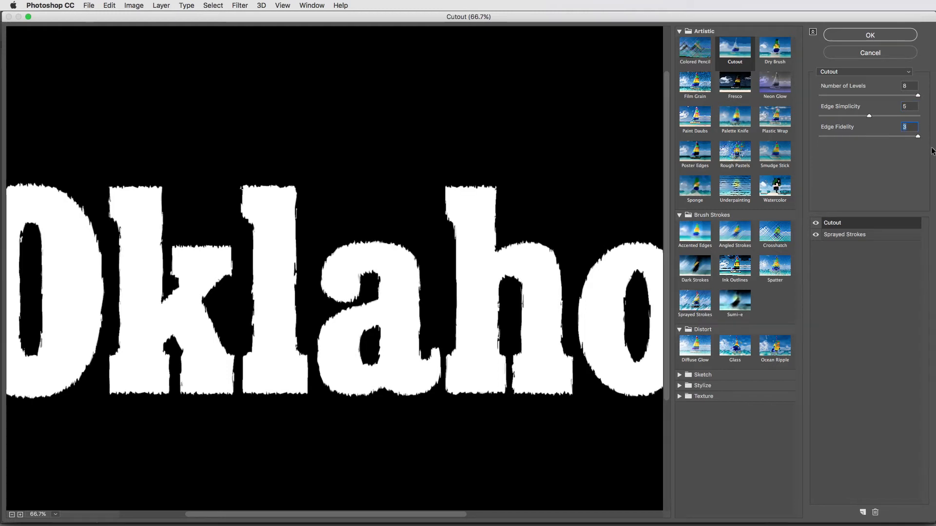
left_click(869, 34)
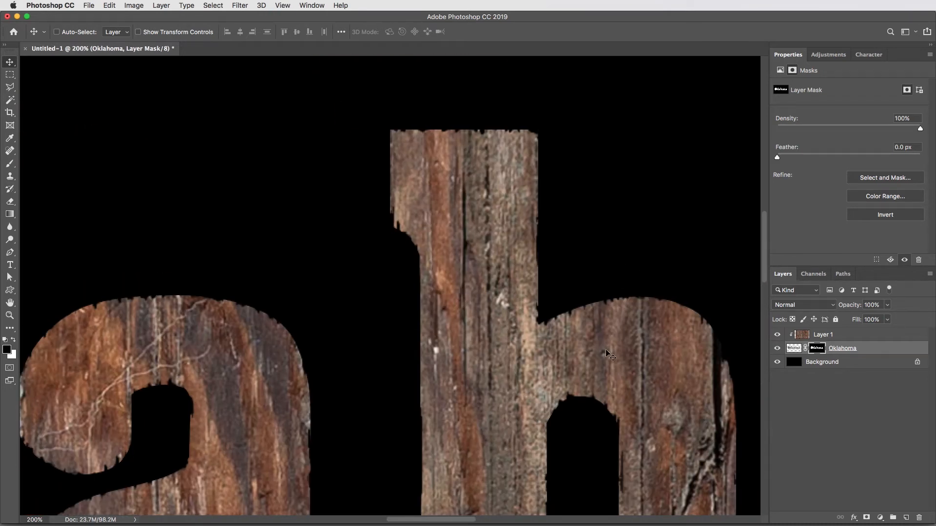
mouse_move(483, 139)
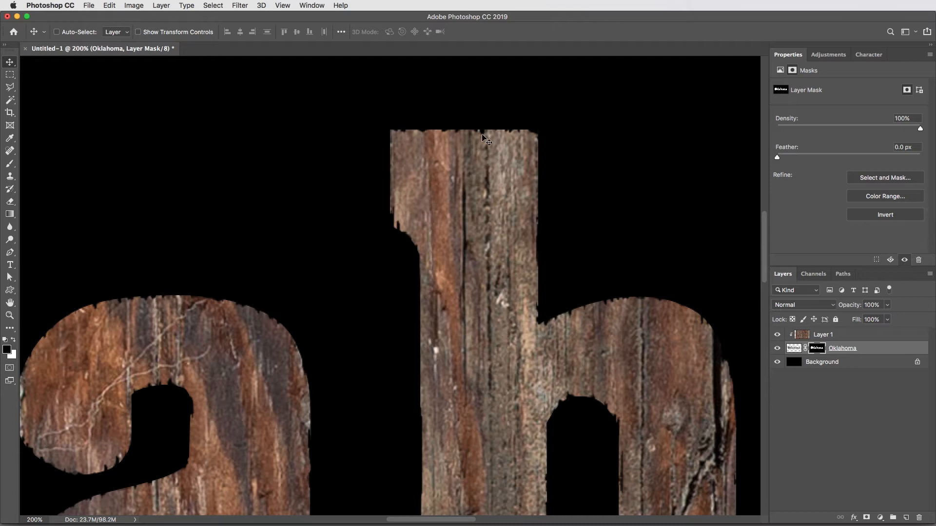
Apply the Sprayed Strokes and Cutout mask permanently to the Oklahoma layer
left_click(794, 348)
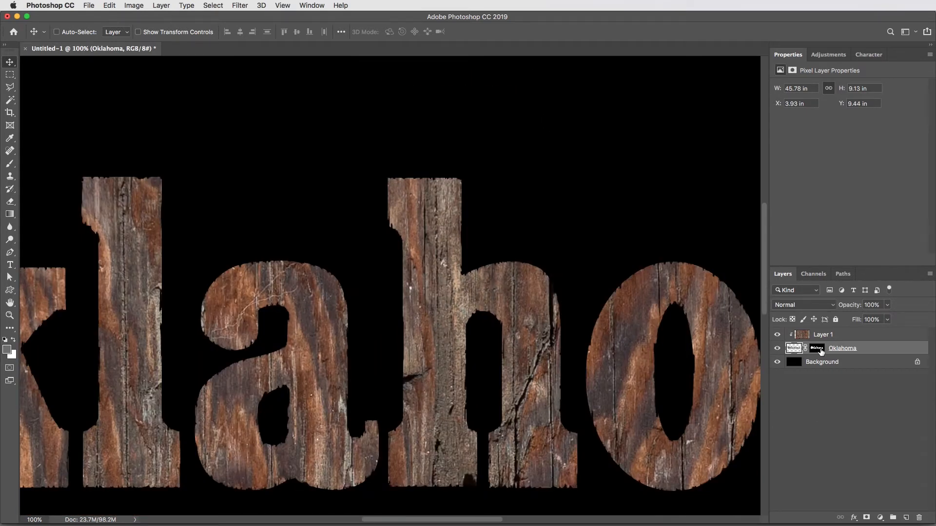
right_click(816, 348)
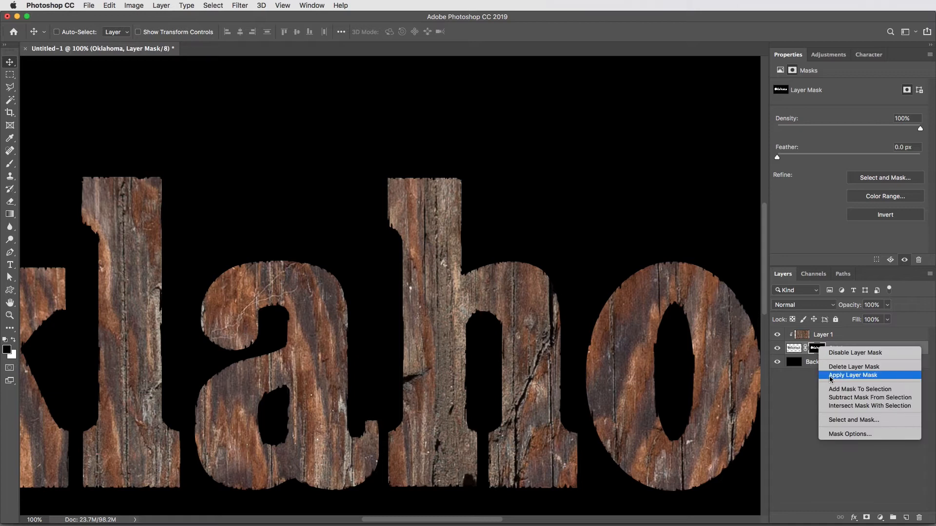
left_click(853, 375)
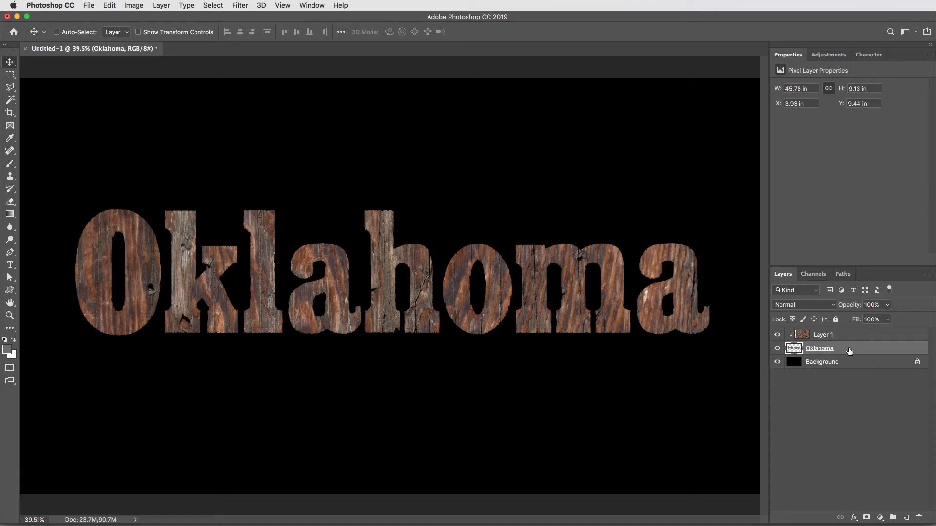
mouse_move(847, 356)
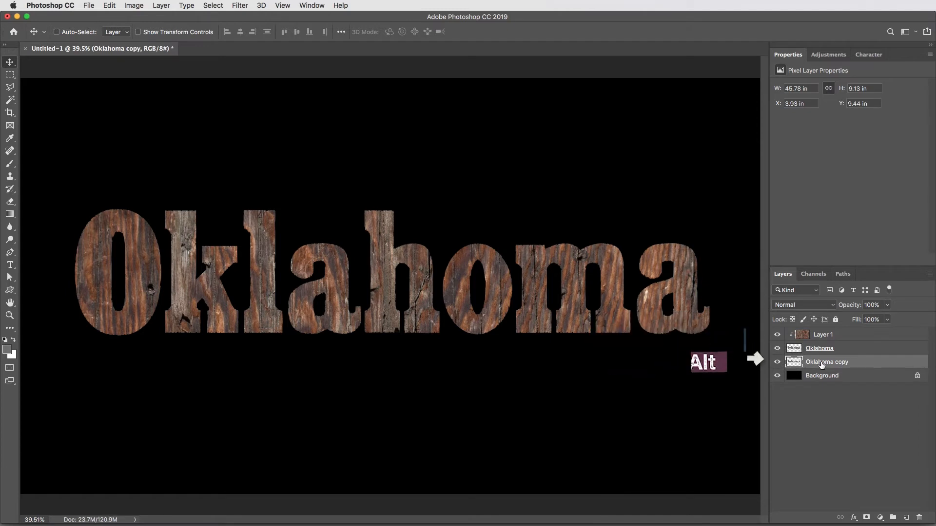
Rename the duplicated letters layer 'Sides' and commit its roughly 97% offset resize
double_click(827, 362)
type("Sides")
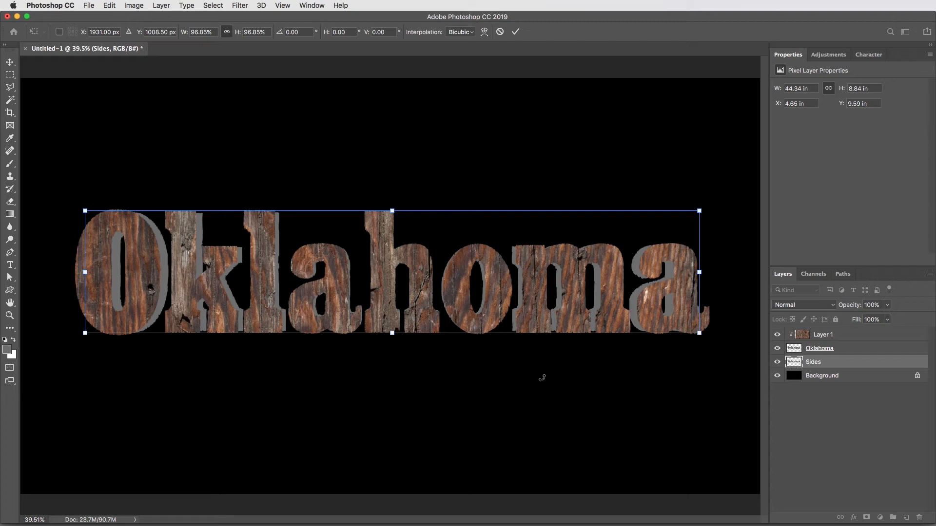
left_click(516, 31)
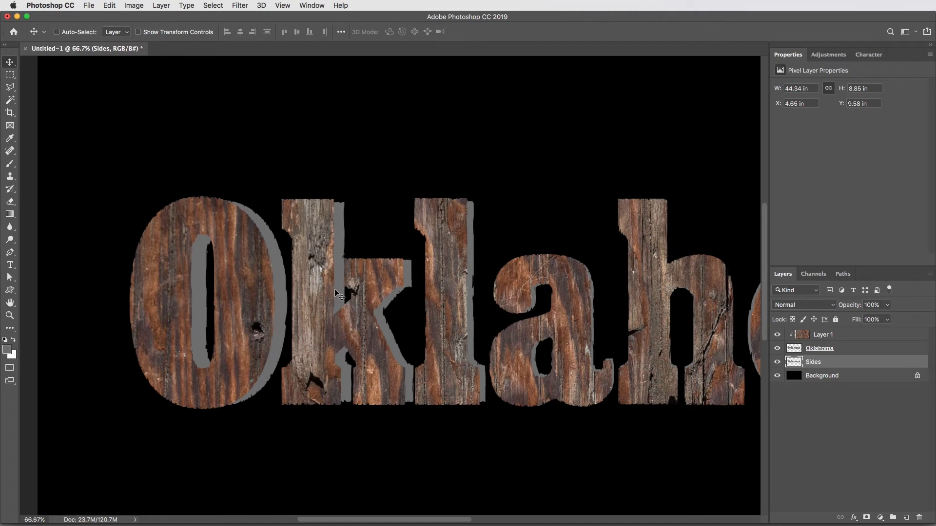
mouse_move(356, 213)
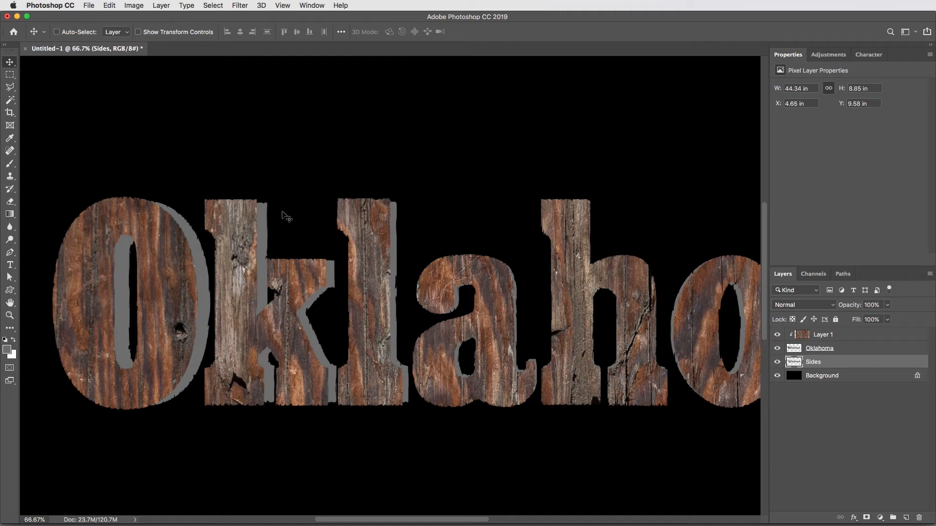
Paint grey on Sides with a 12 px, 100% hardness brush to fill gaps
key("b")
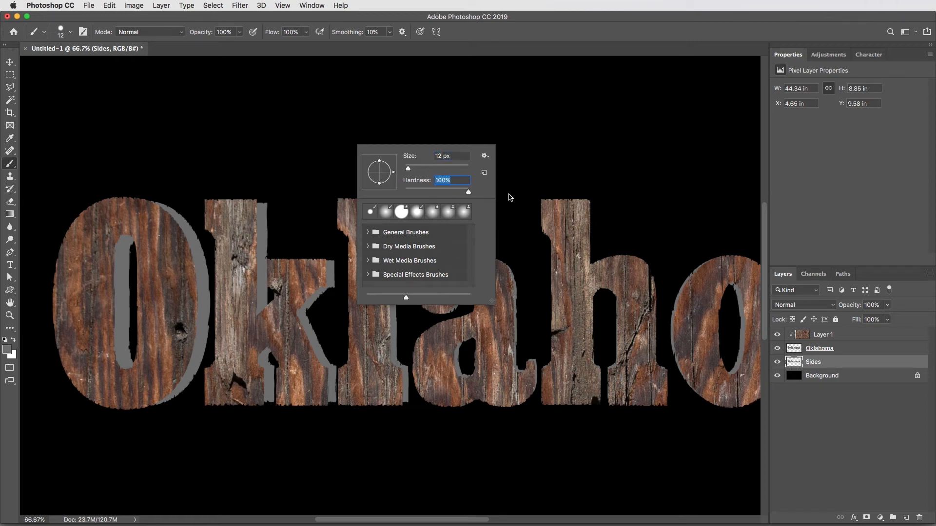
left_click(409, 121)
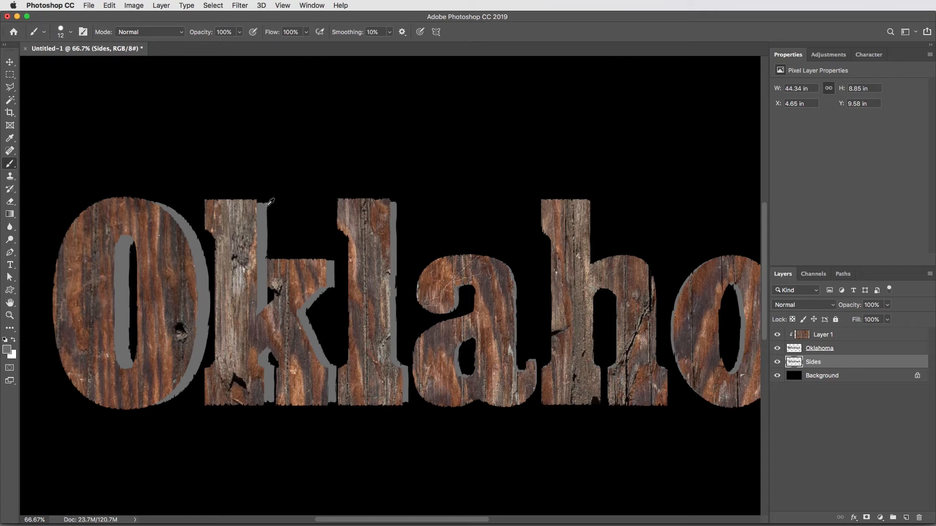
mouse_move(265, 218)
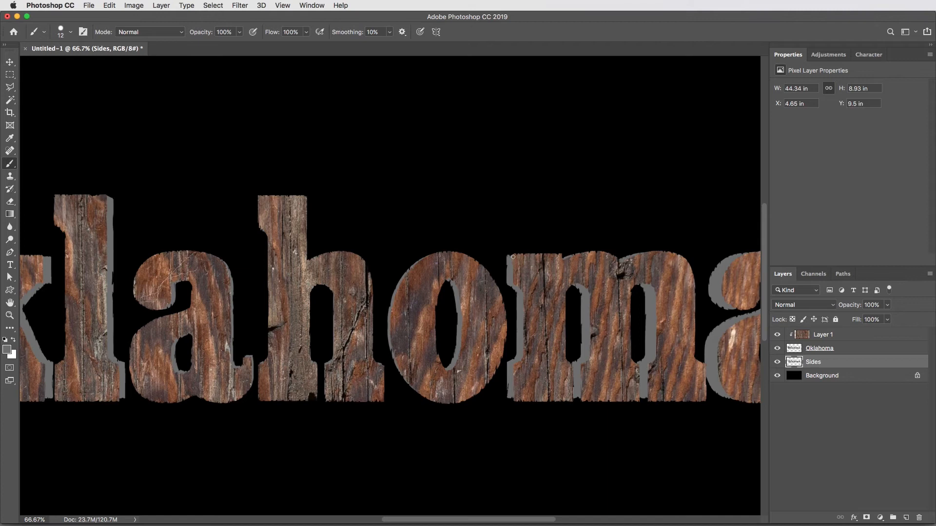
scroll("right", 3)
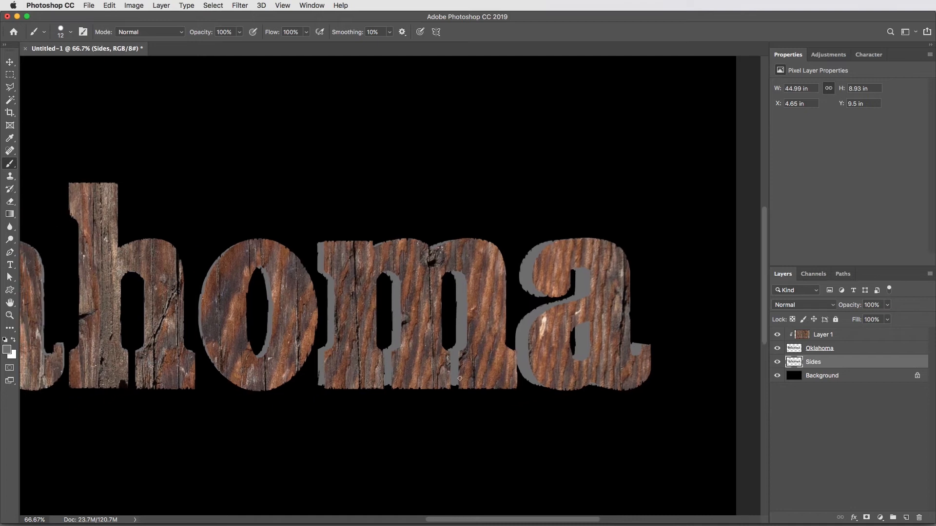
mouse_move(389, 388)
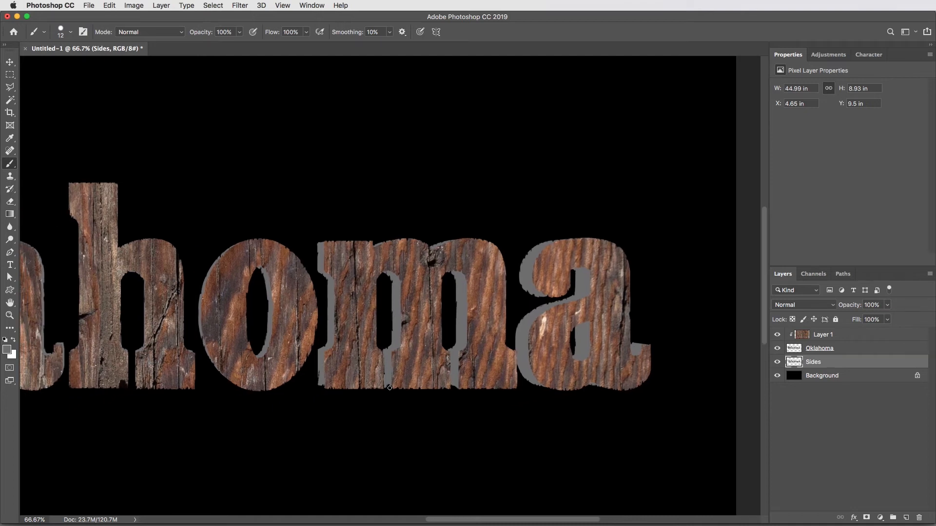
mouse_move(314, 385)
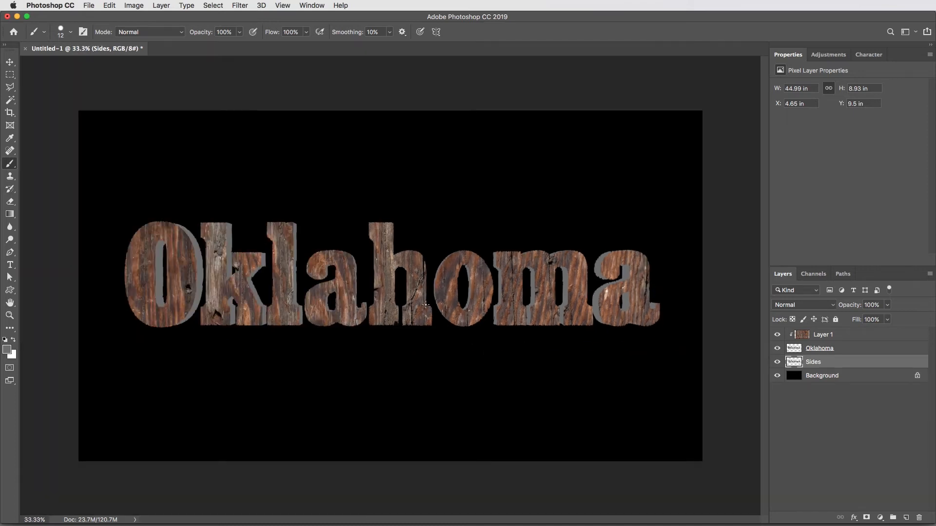
left_click(10, 61)
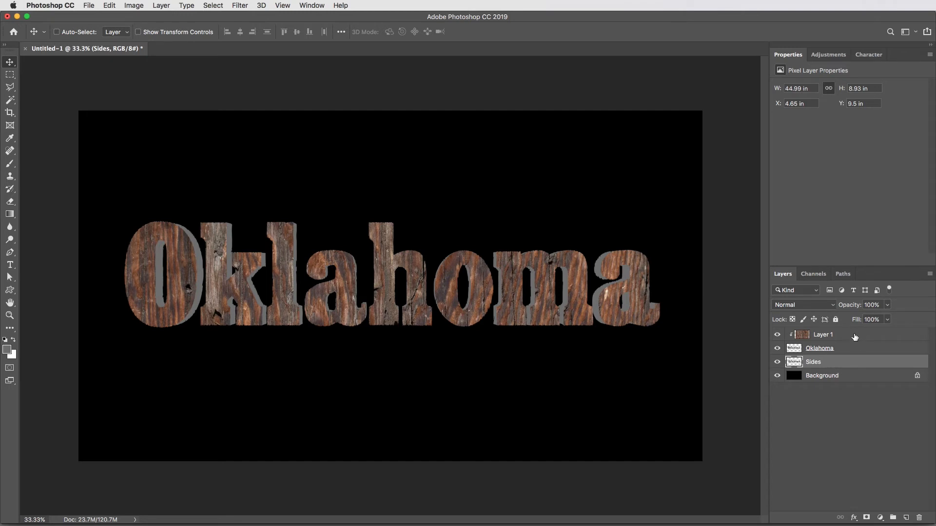
mouse_move(843, 335)
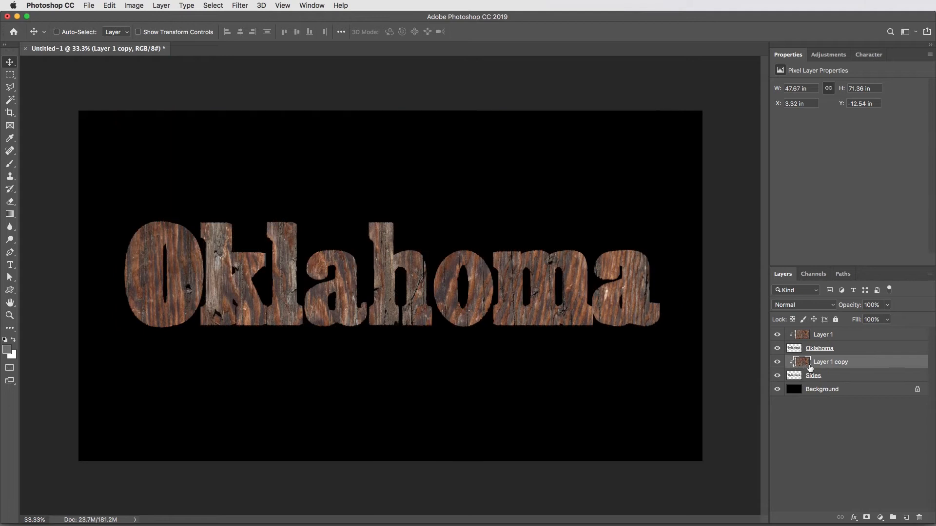
mouse_move(454, 383)
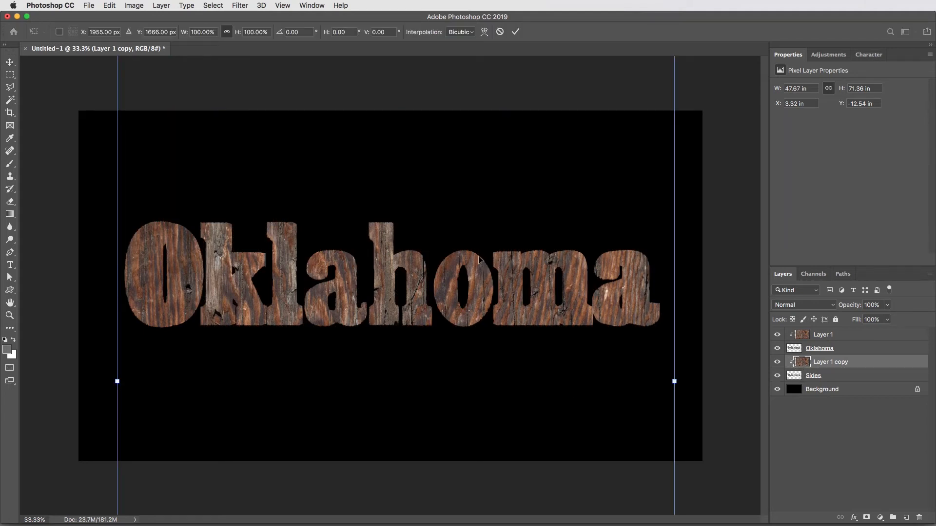
Flip the clipped wood texture copy above Sides horizontally
right_click(477, 260)
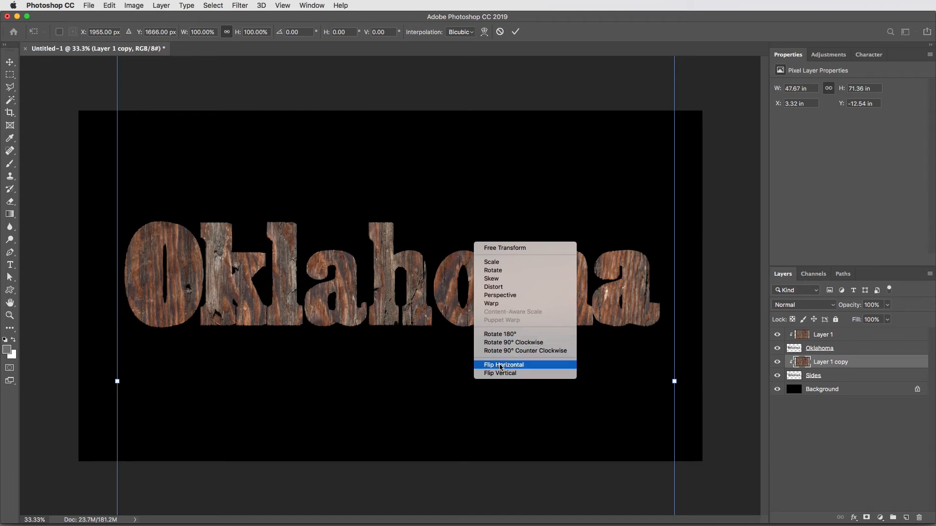
left_click(503, 364)
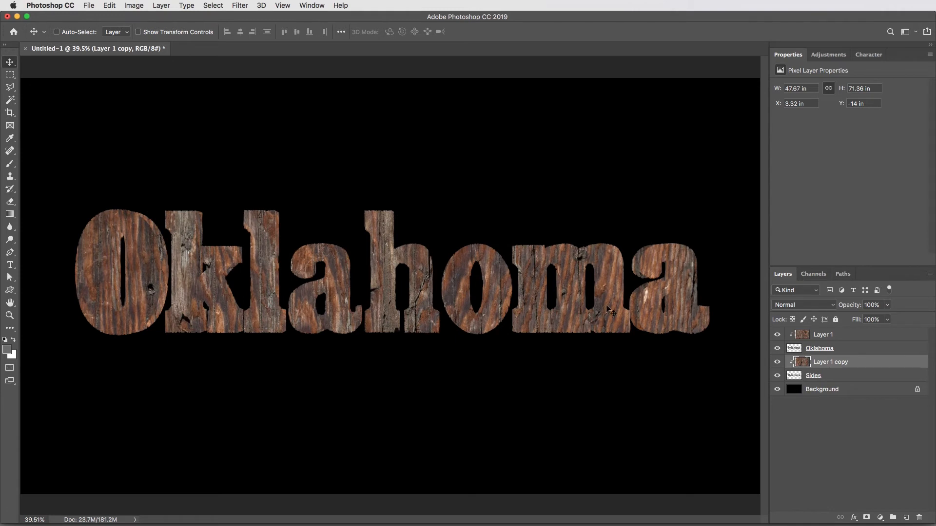
mouse_move(639, 309)
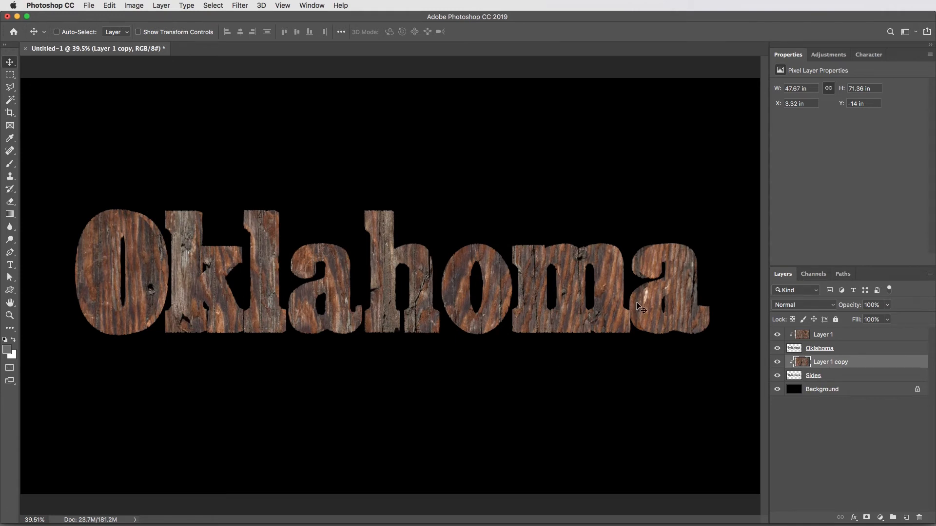
mouse_move(424, 304)
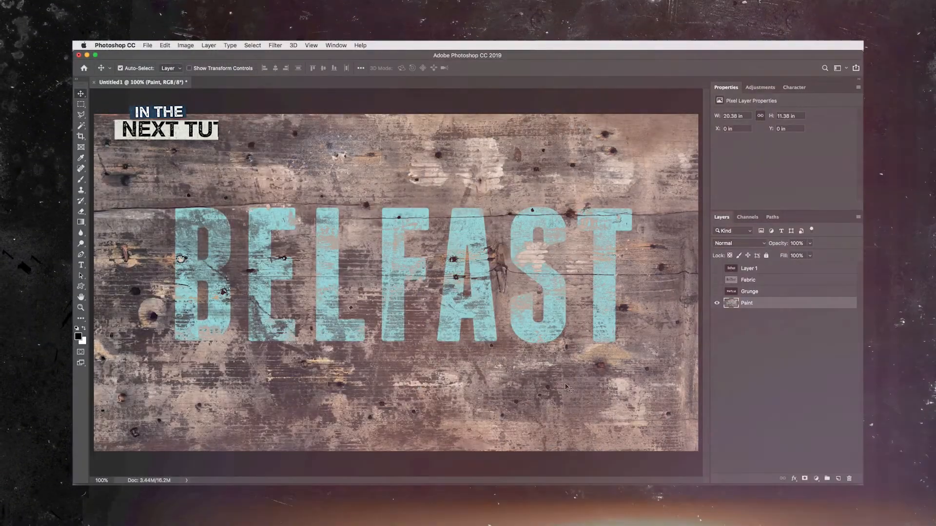
left_click(717, 279)
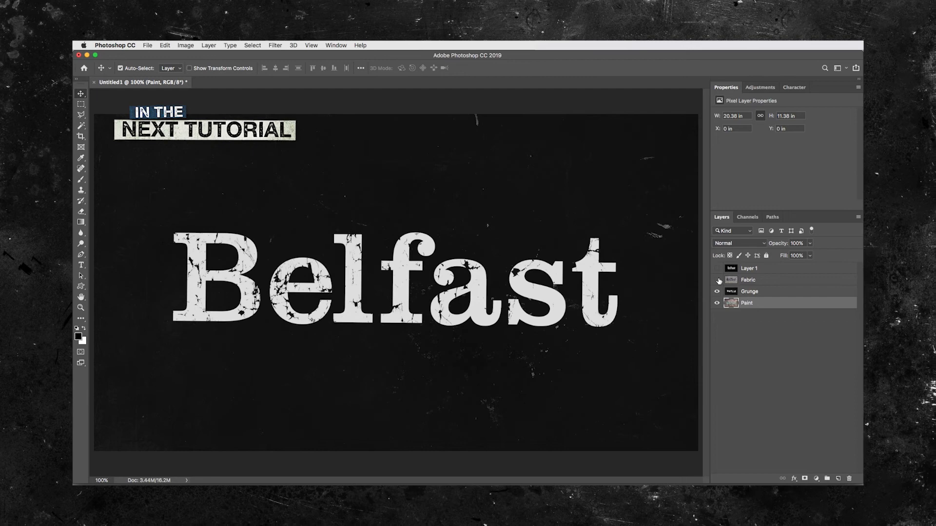
left_click(717, 279)
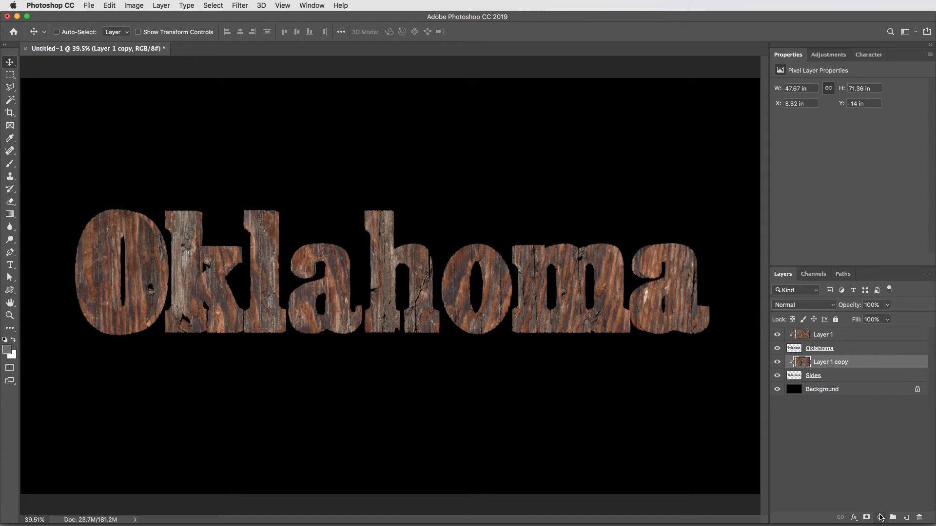
Add a Levels adjustment darkening the sides (midtones 0.44, output white 180) and invert its mask
left_click(867, 517)
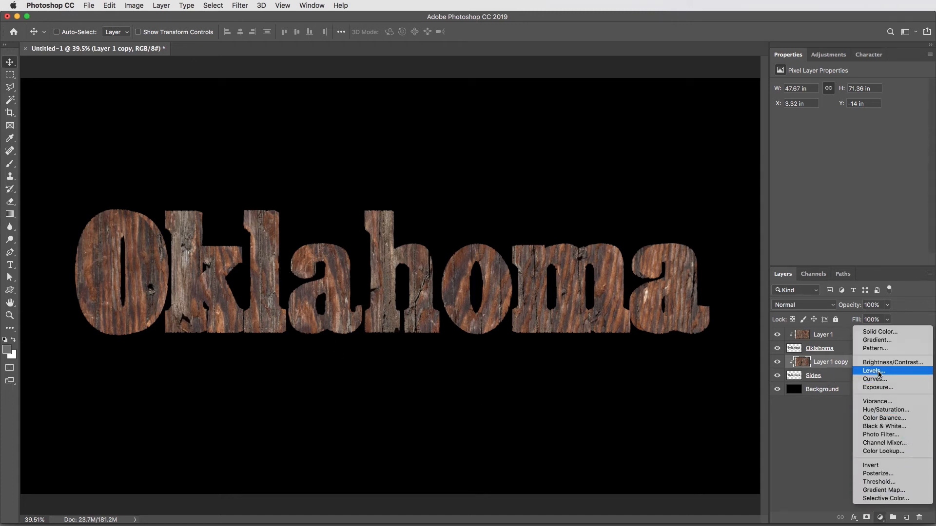
left_click(872, 371)
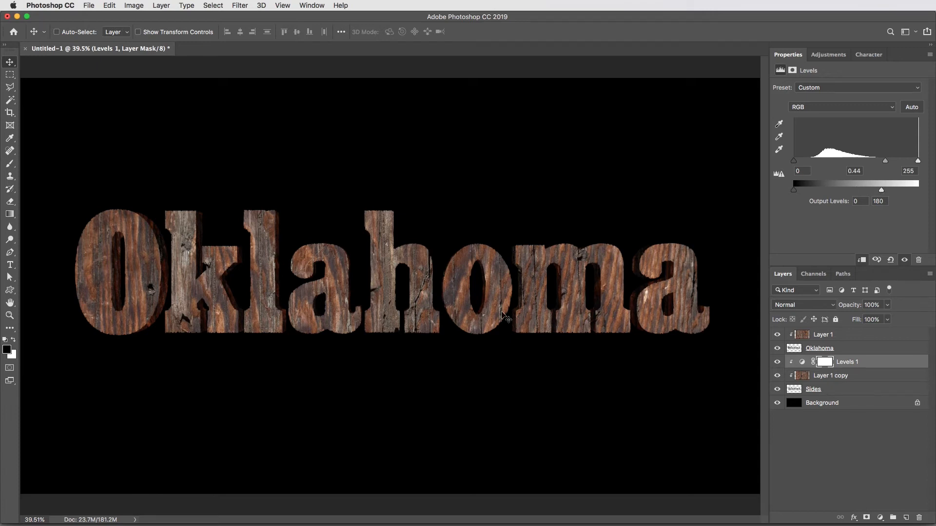
mouse_move(119, 289)
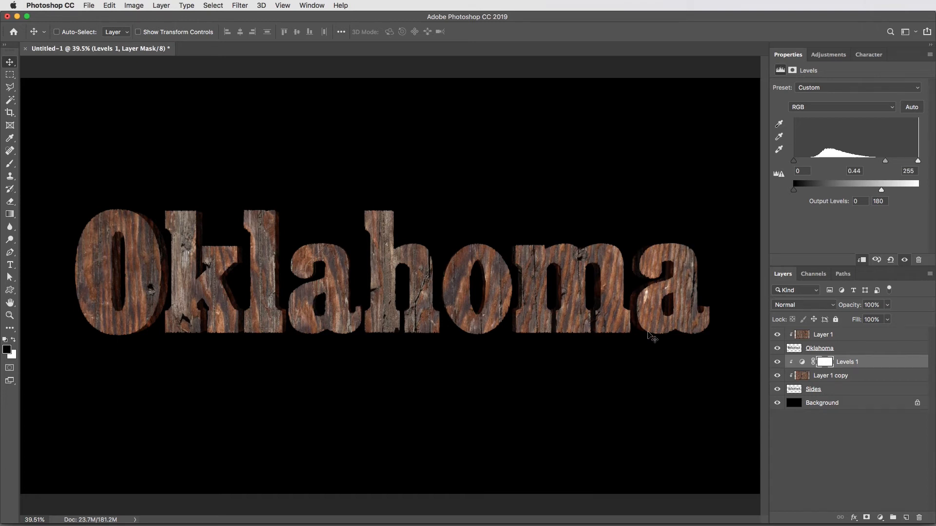
mouse_move(642, 288)
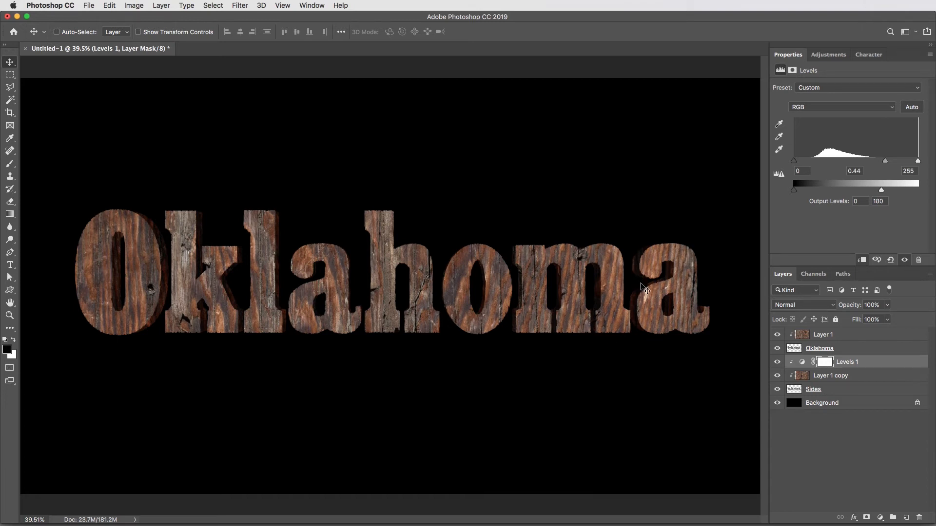
mouse_move(715, 401)
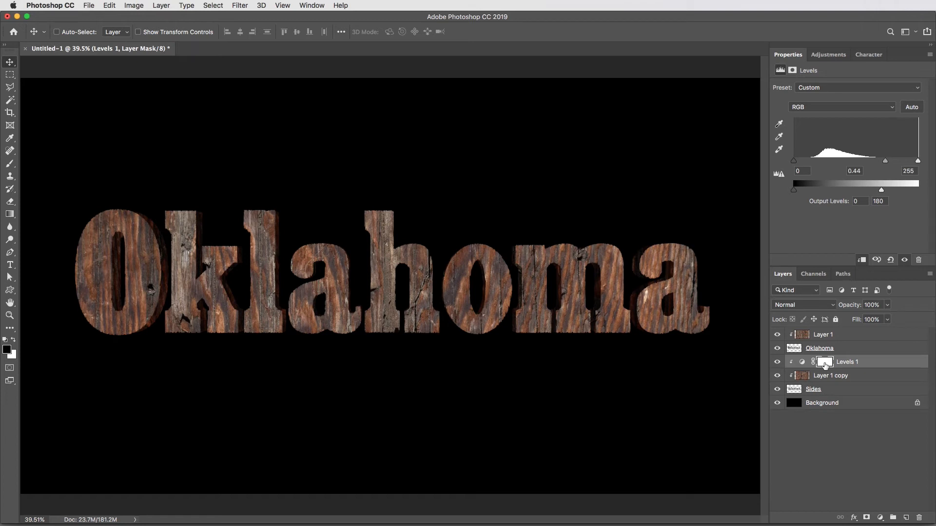
key("cmd+i")
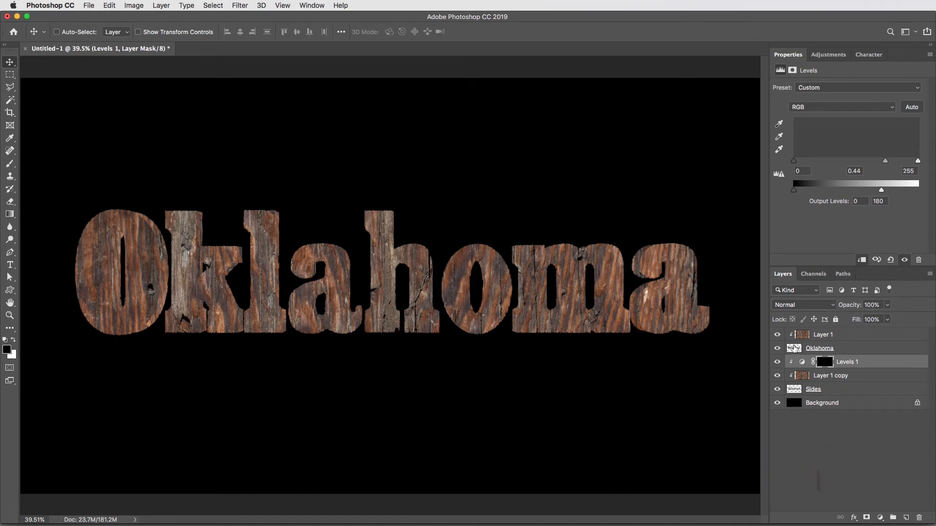
Fill a letter-shaped selection white on the Levels mask and nudge it offset
left_click(57, 32)
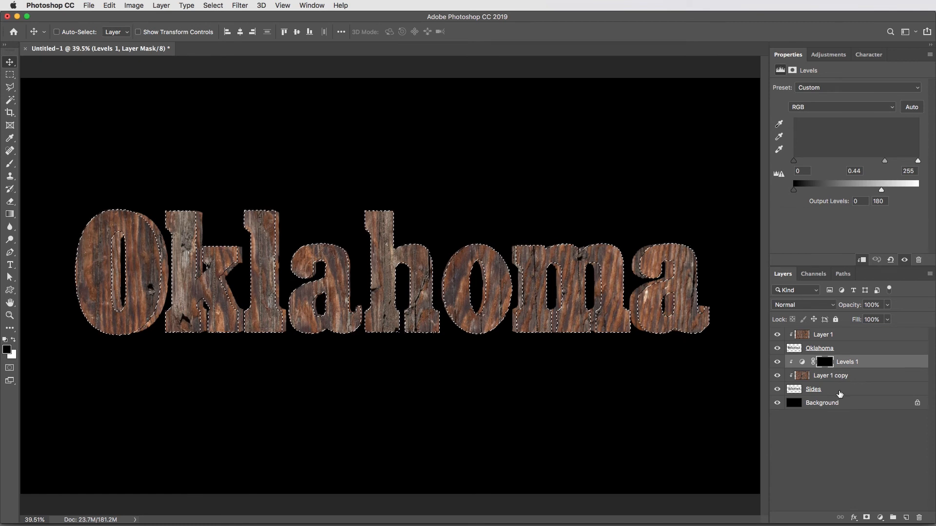
left_click(823, 362)
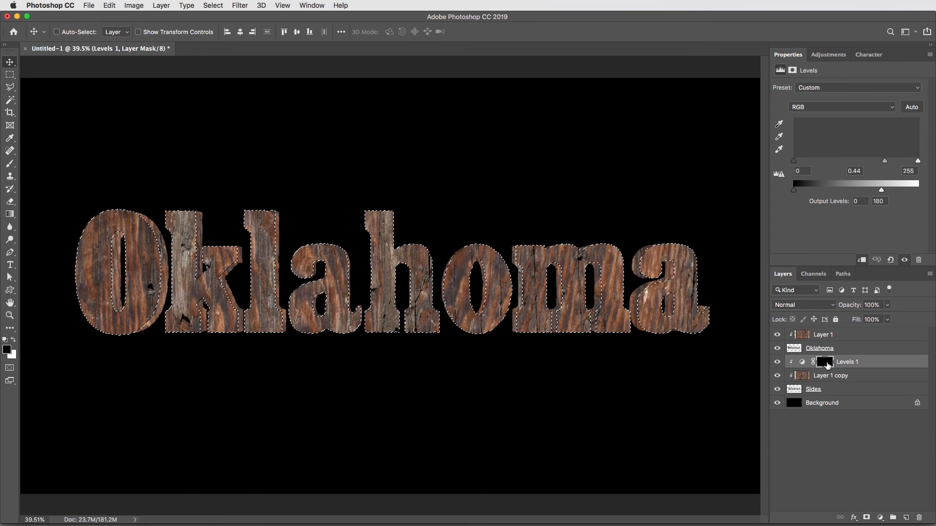
left_click(824, 362)
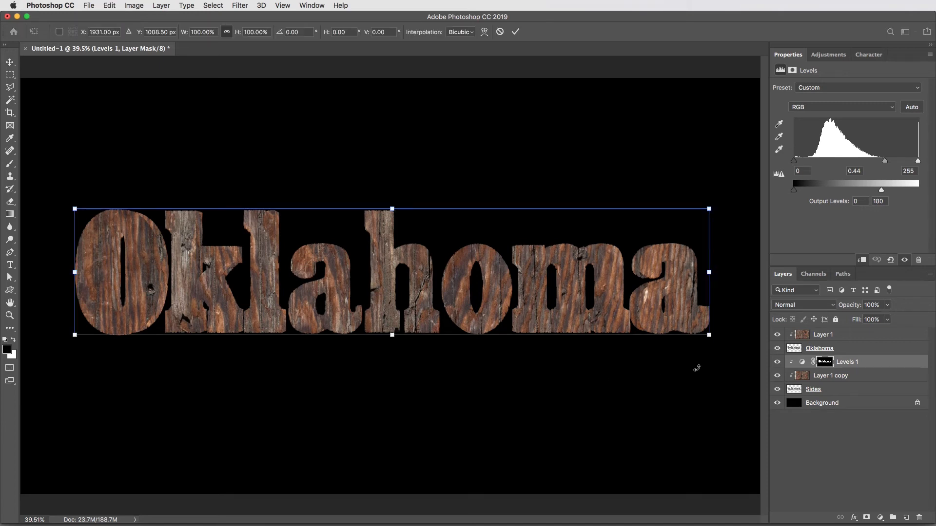
mouse_move(715, 345)
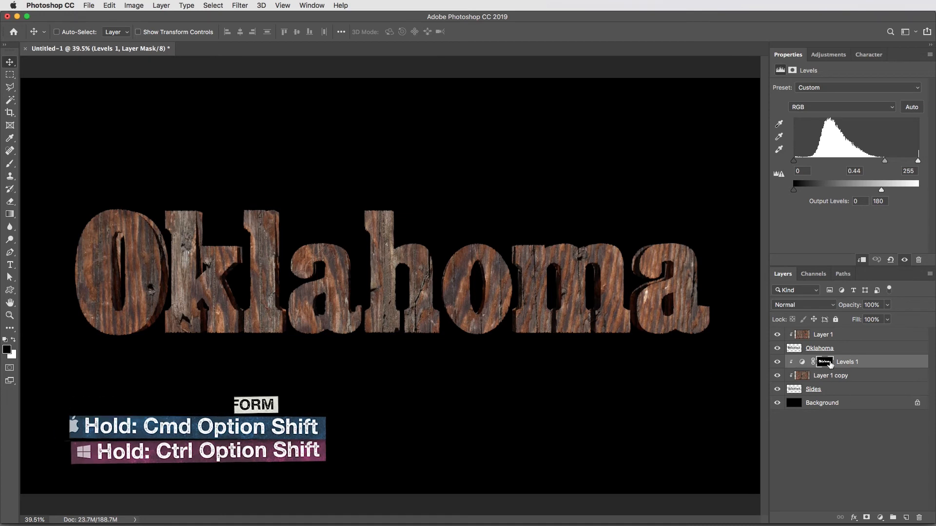
left_click(824, 362)
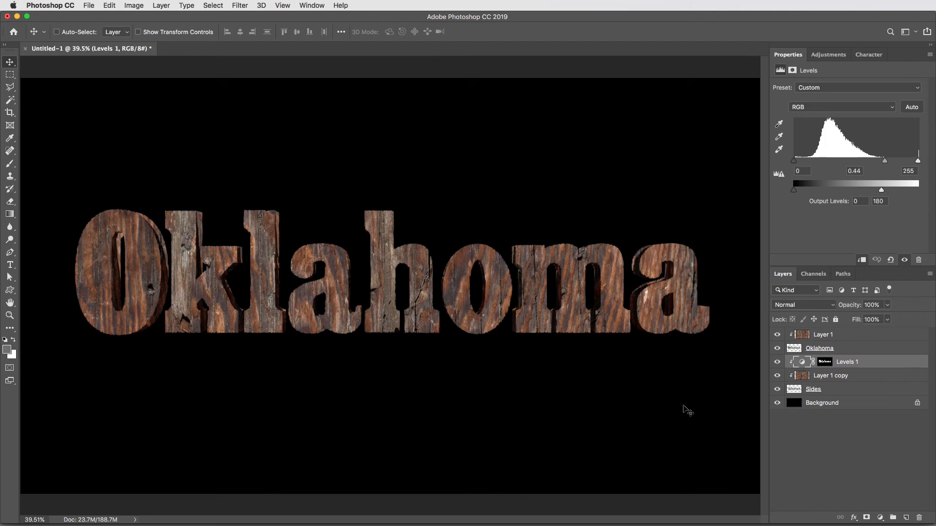
mouse_move(215, 277)
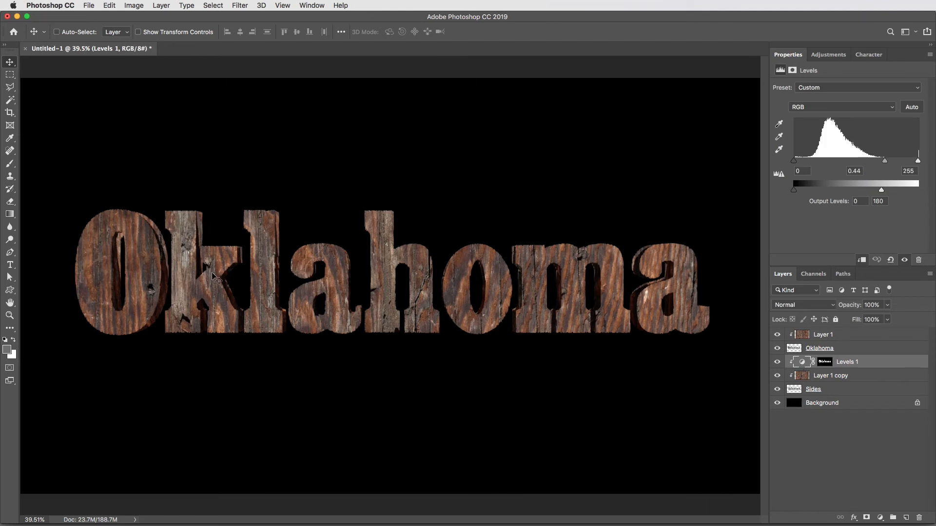
mouse_move(515, 366)
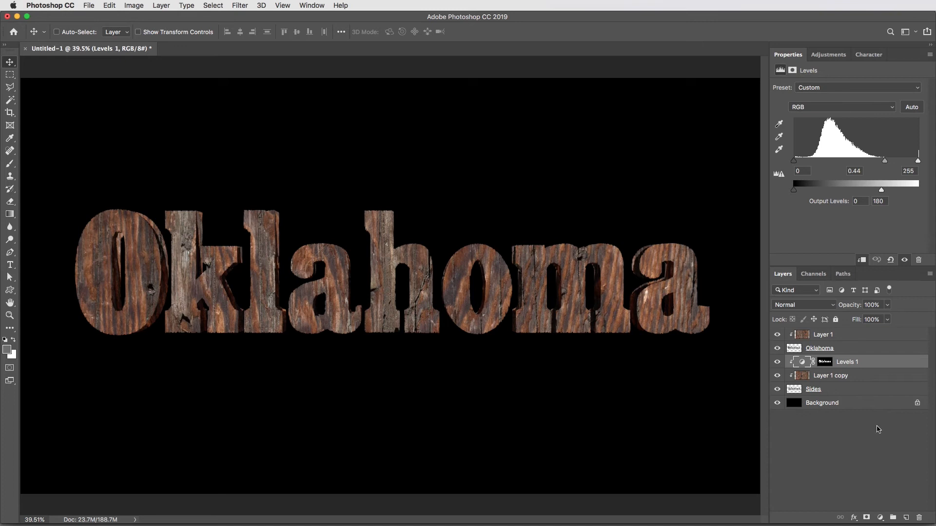
Add a clipped, colorized Hue/Saturation: Hue 225, Saturation 25, Lightness -30, 50% opacity
left_click(885, 518)
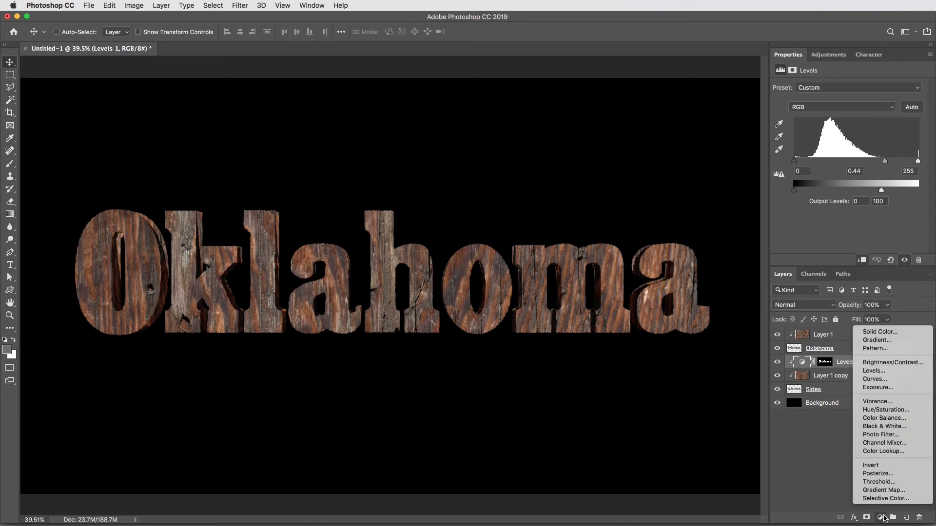
mouse_move(886, 410)
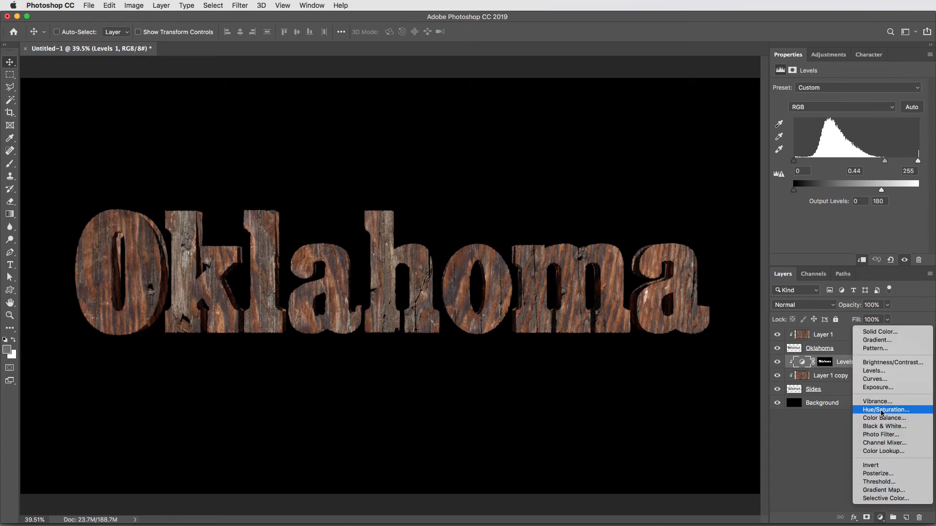
left_click(886, 410)
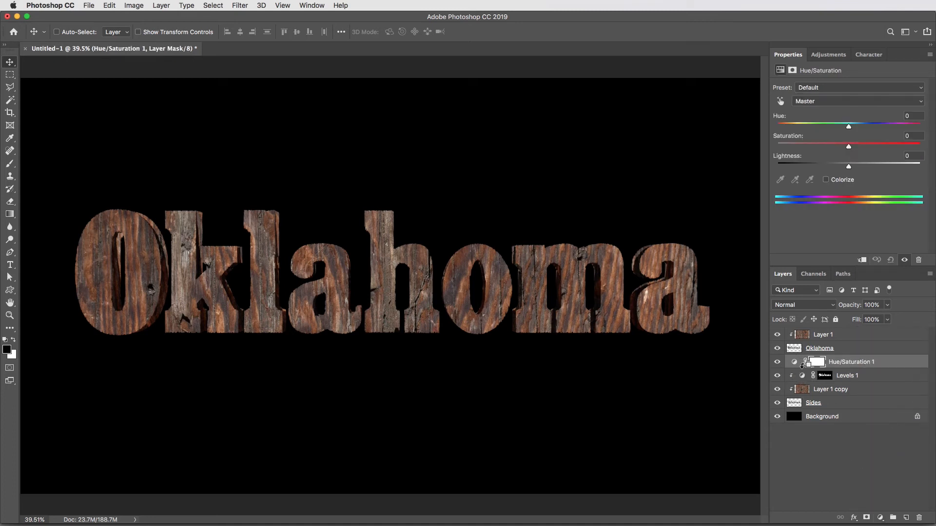
left_click(823, 361)
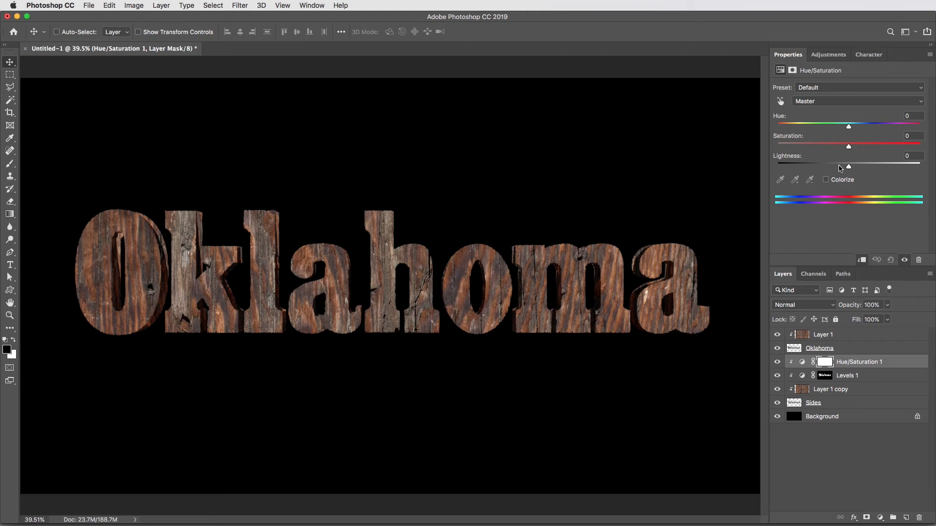
left_click(827, 179)
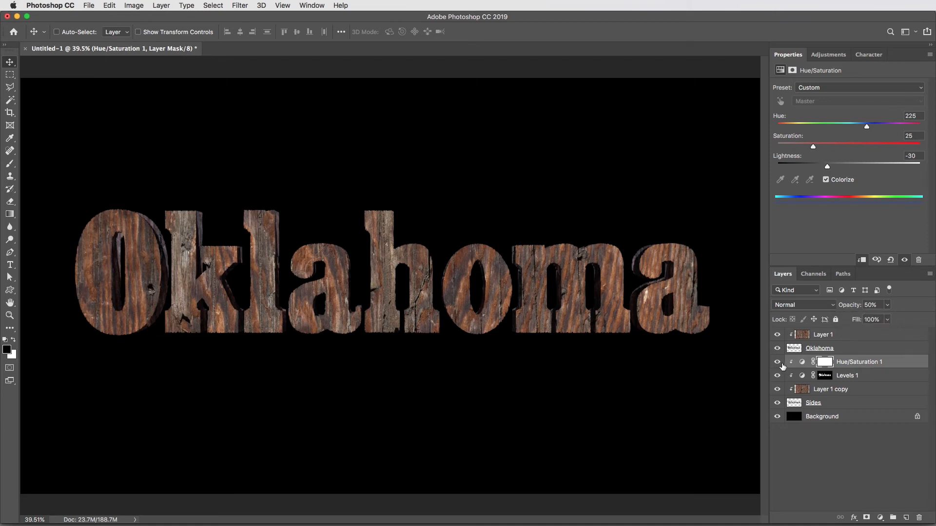
left_click(777, 362)
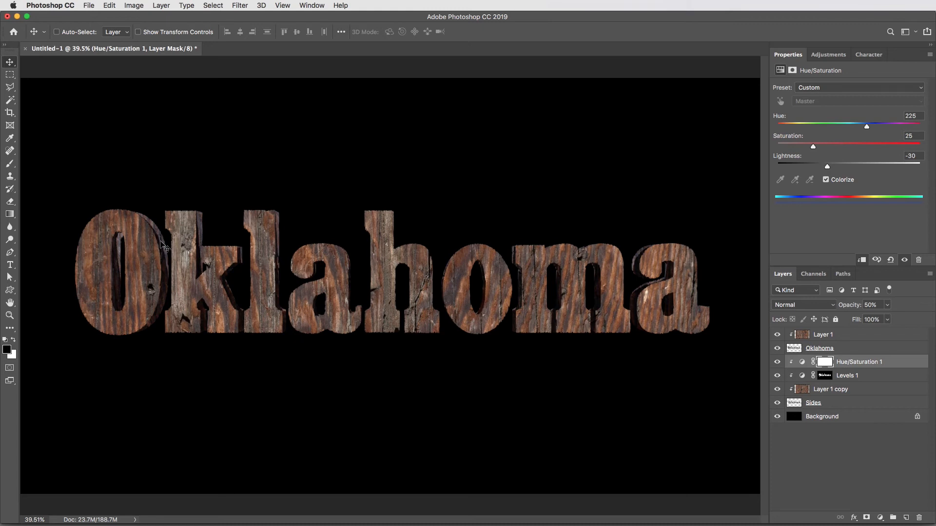
mouse_move(423, 375)
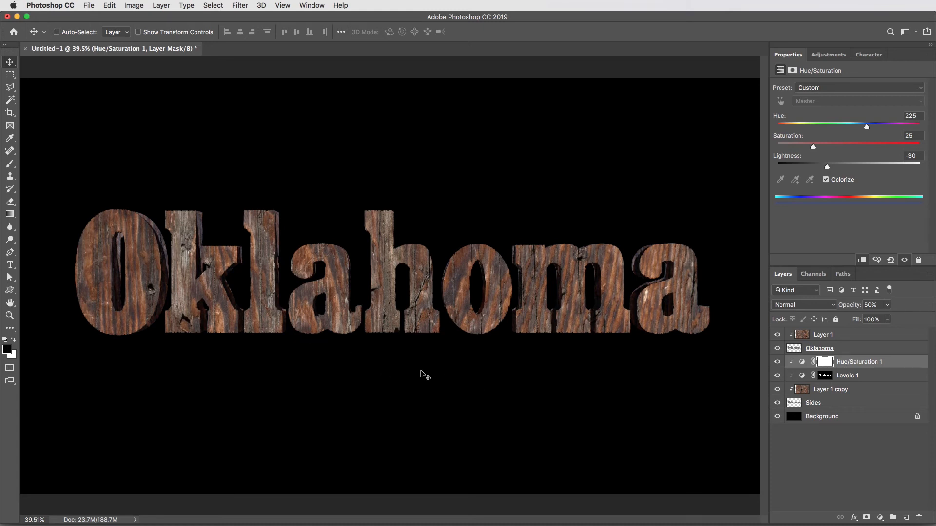
left_click(819, 348)
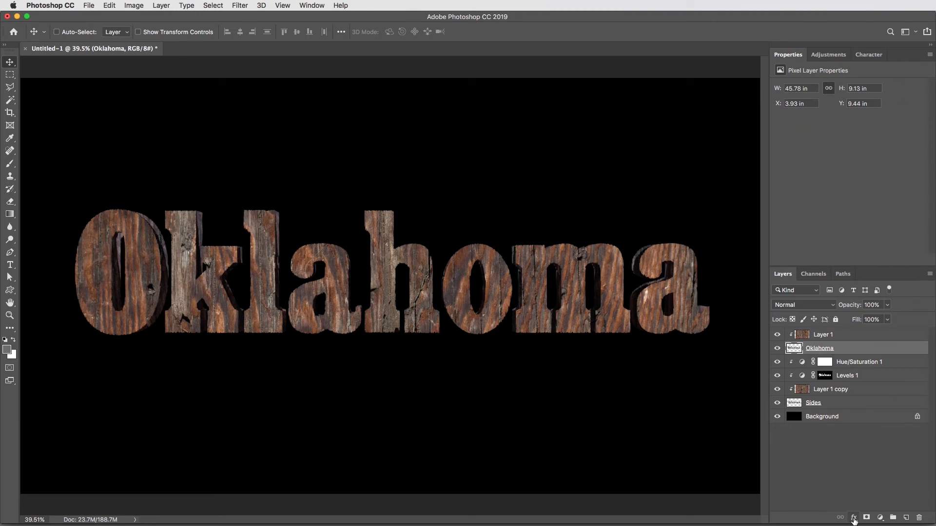
Give the Oklahoma layer a Linear Burn inner shadow at 20% opacity, 40 px size
left_click(854, 517)
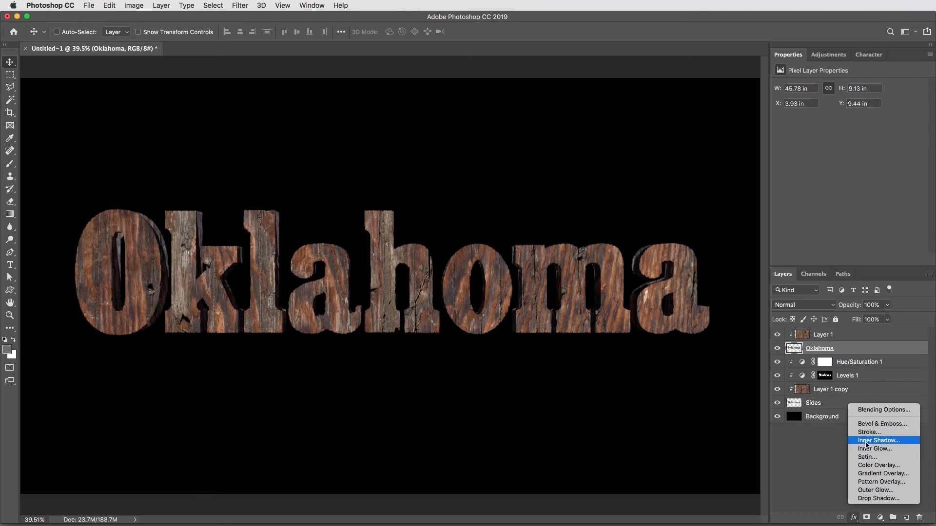
left_click(876, 441)
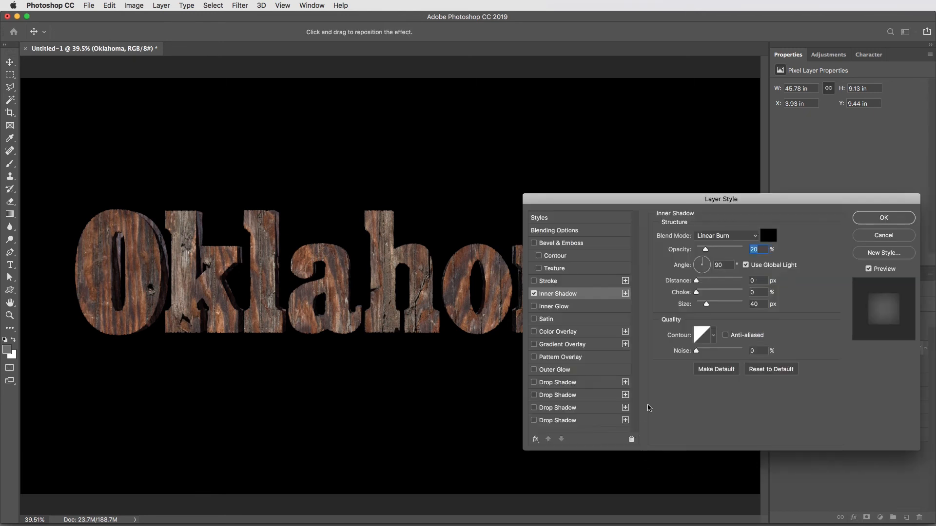
left_click(725, 235)
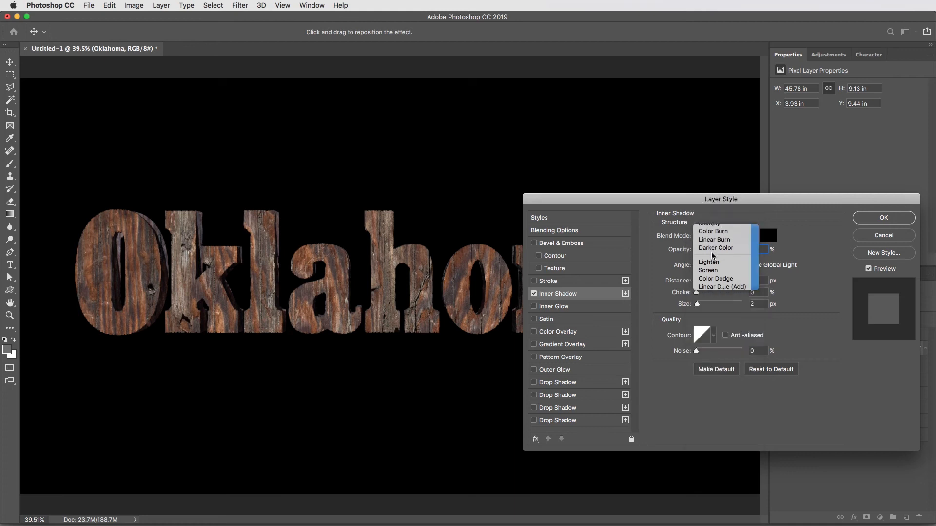
left_click(714, 239)
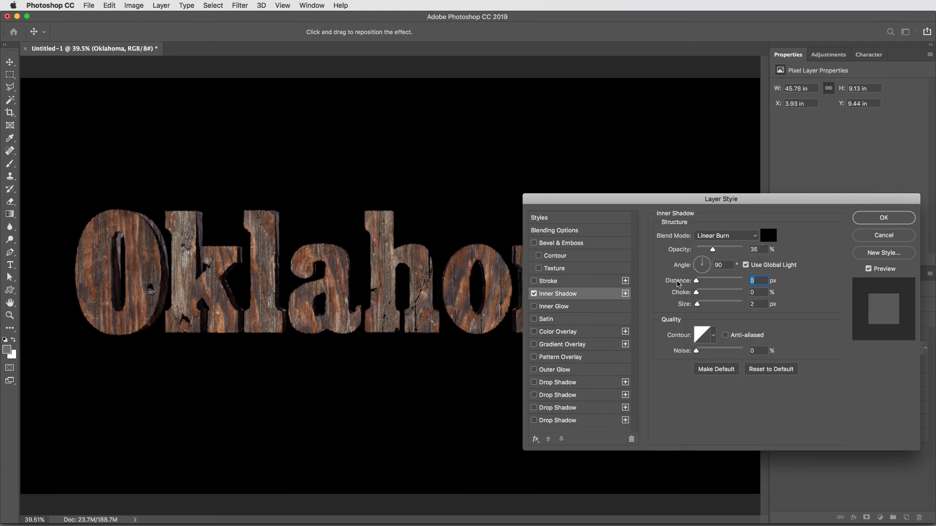
mouse_move(707, 305)
type("20")
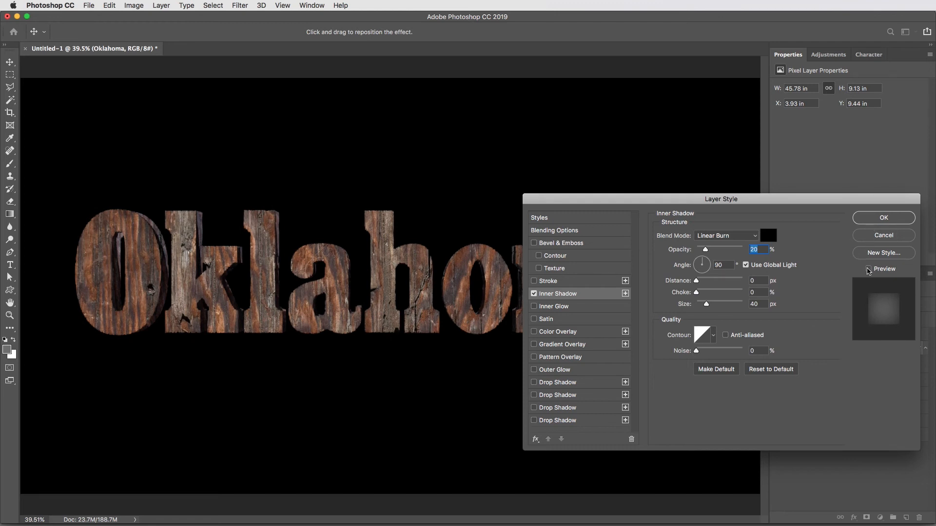
left_click(867, 269)
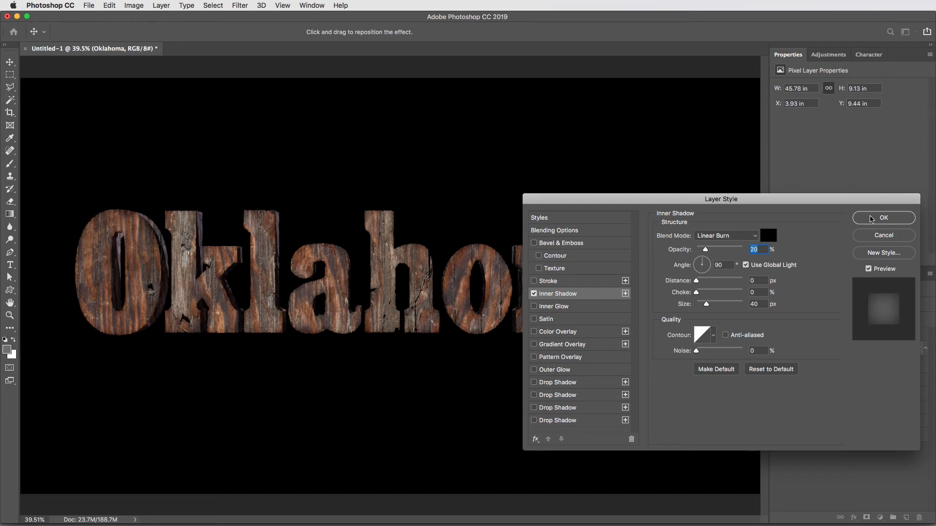
left_click(883, 218)
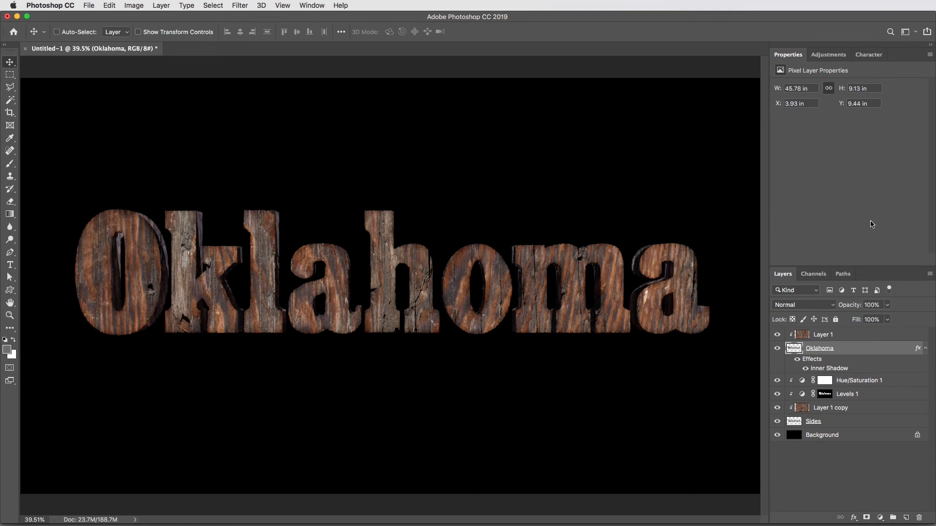
mouse_move(762, 410)
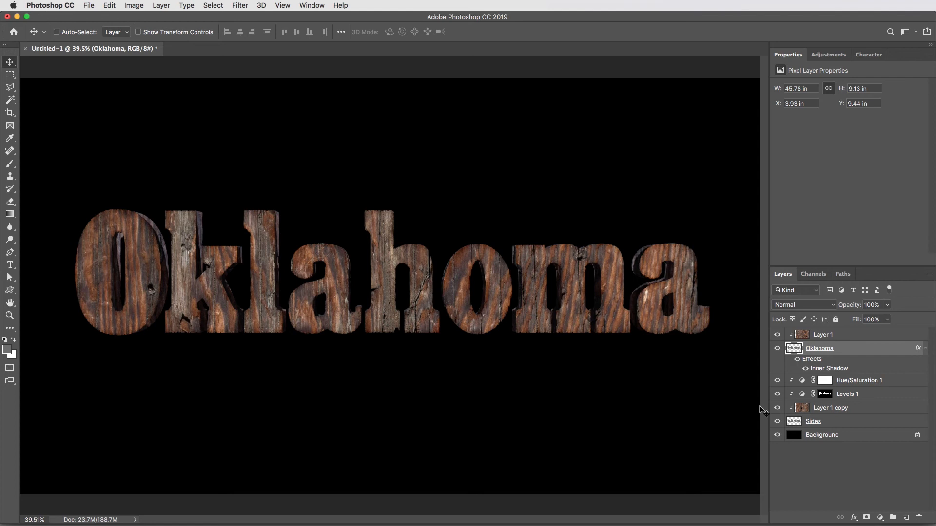
Stamp all visible layers into a new merged Layer 2 with Cmd+Opt+Shift+E
left_click(824, 334)
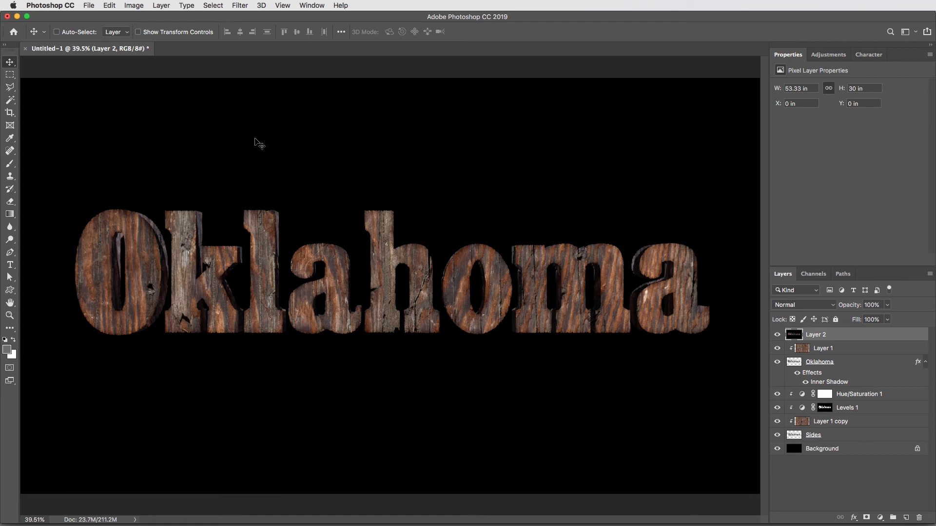
mouse_move(280, 168)
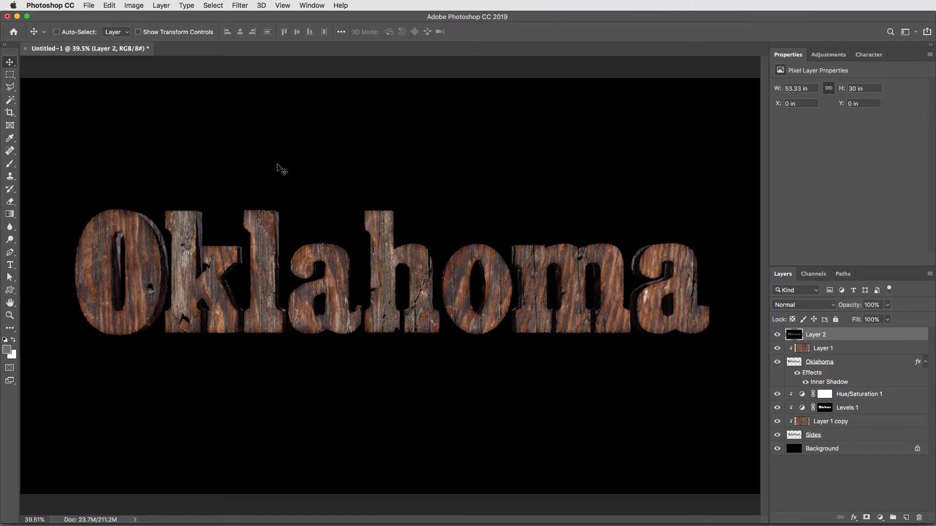
mouse_move(306, 197)
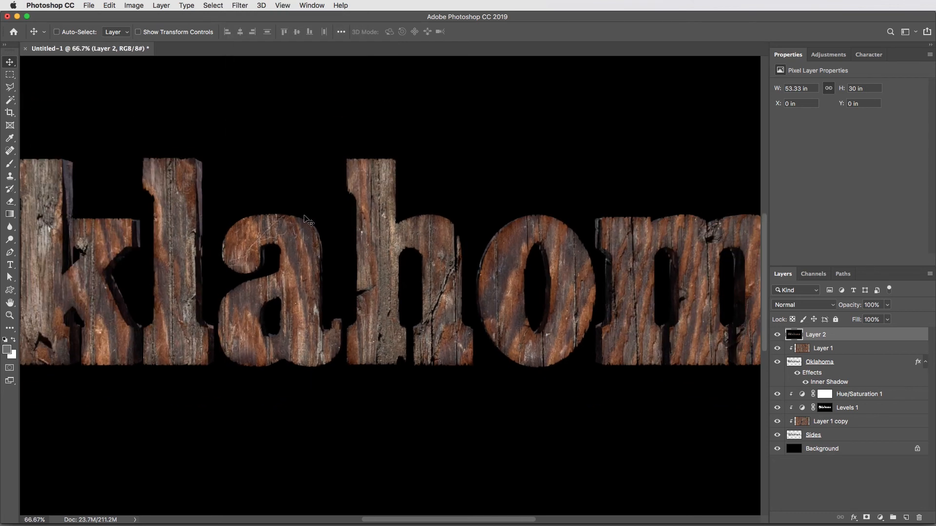
Apply the Camera Raw Filter with Grain 30, Sharpening 40 and Highlights +20
left_click(240, 5)
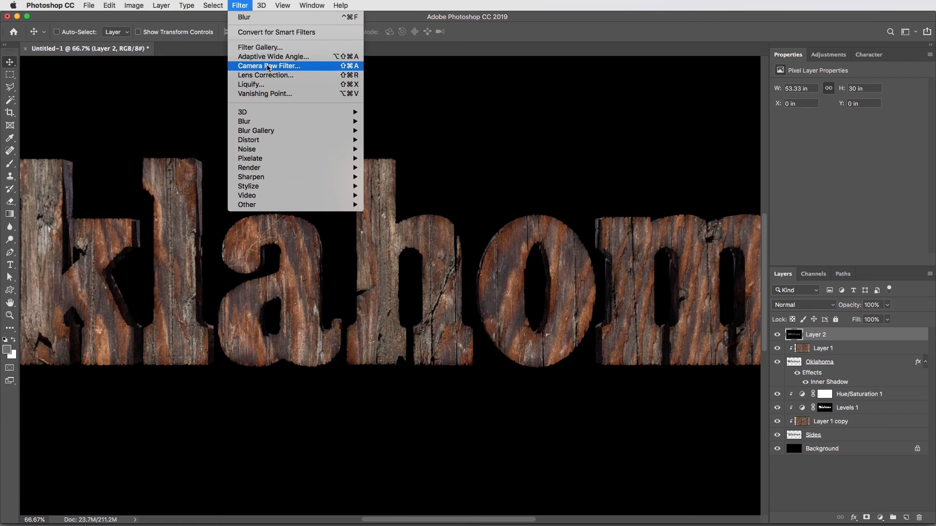
left_click(268, 66)
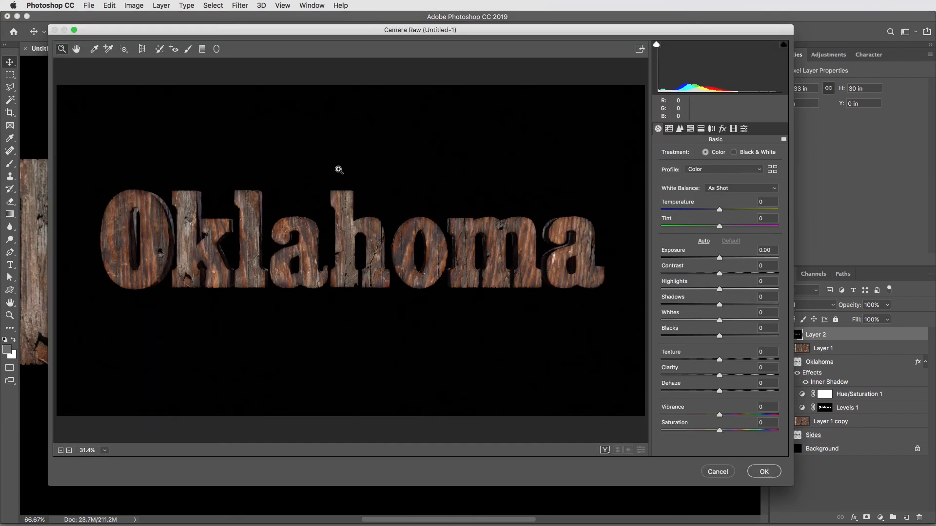
mouse_move(387, 298)
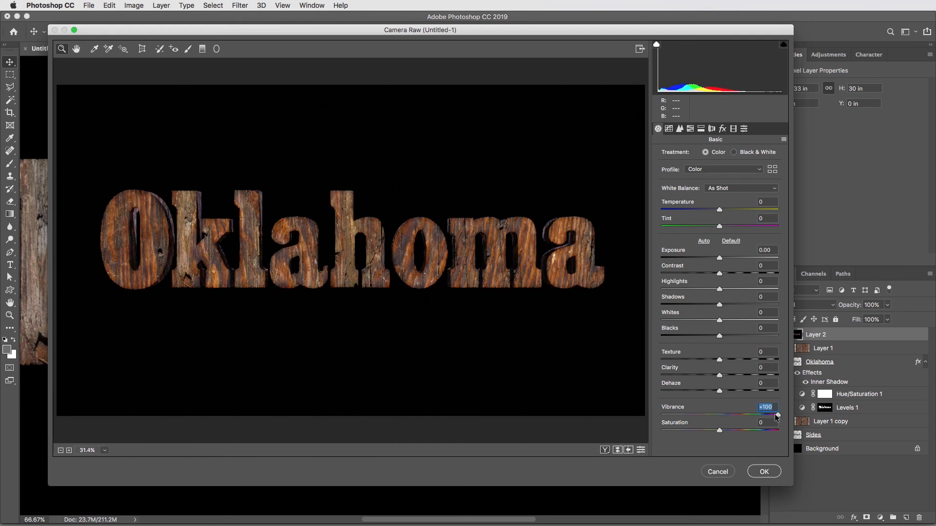
left_click(668, 128)
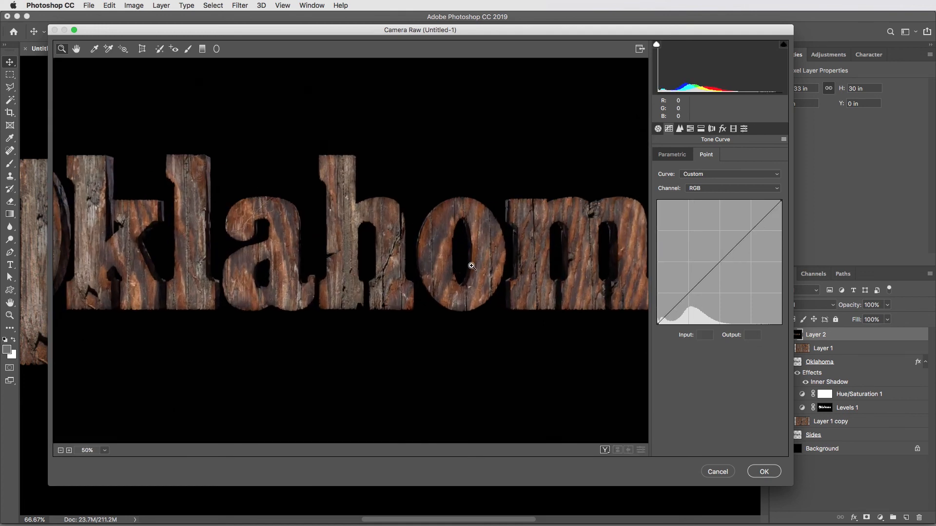
mouse_move(657, 135)
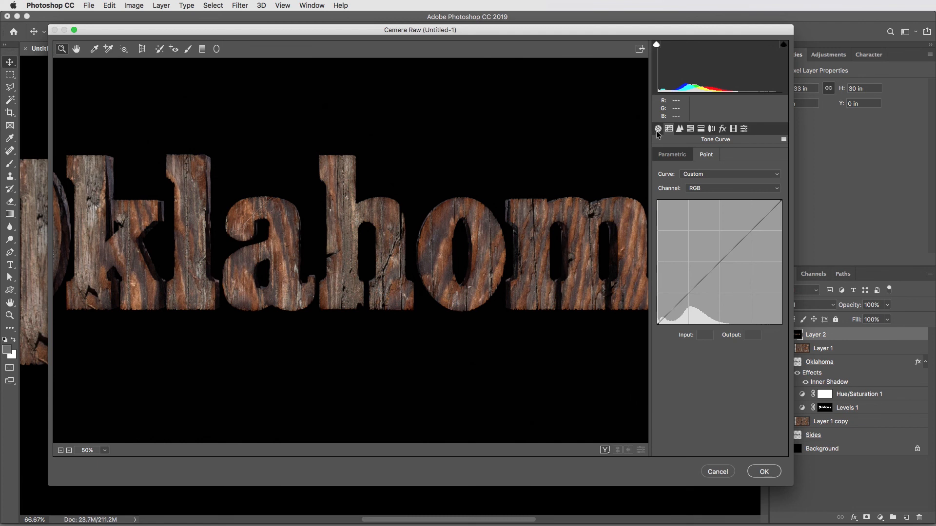
left_click(657, 128)
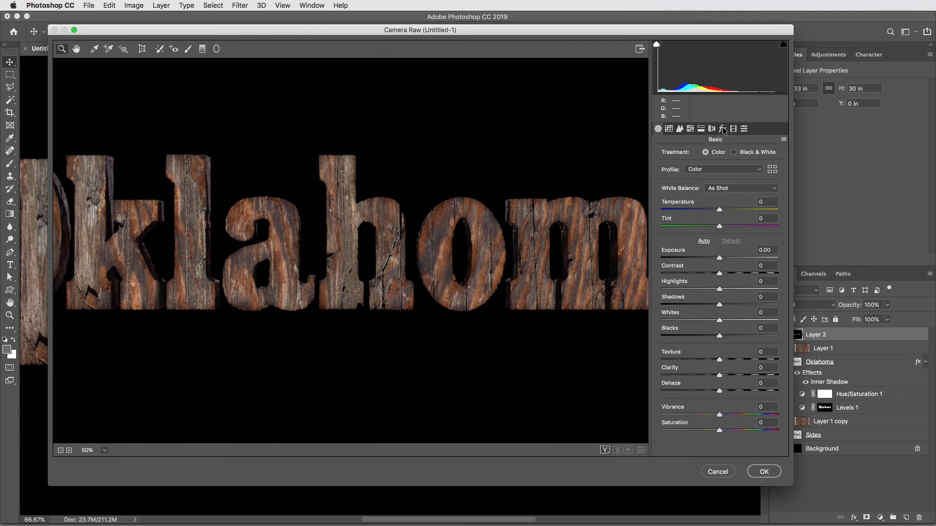
left_click(723, 129)
type("30")
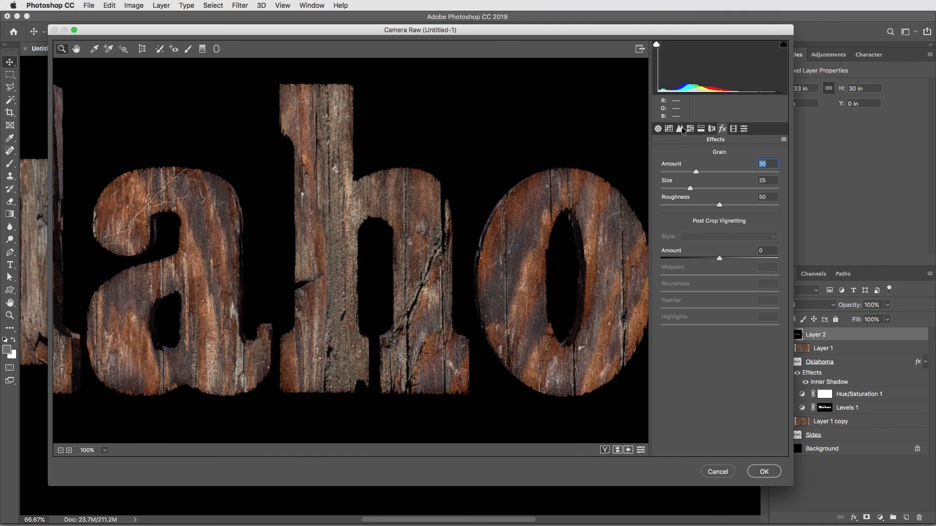
left_click(679, 128)
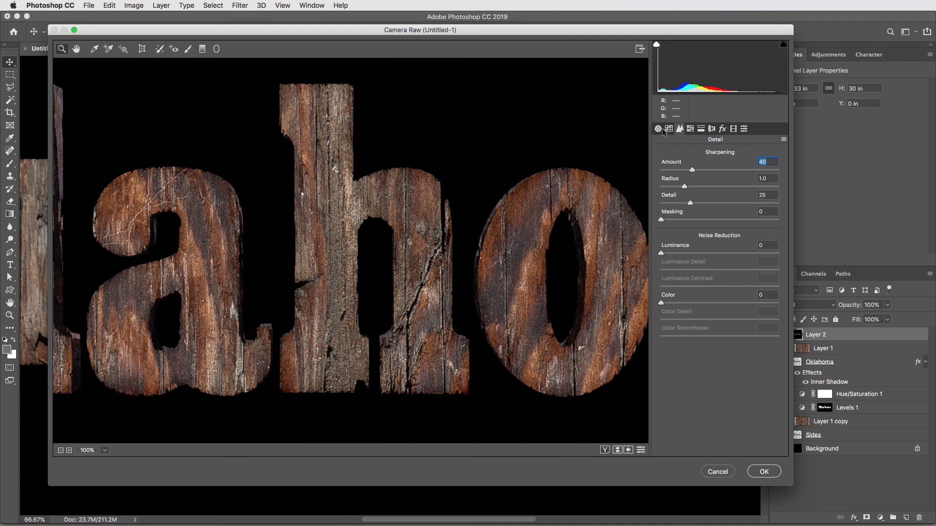
left_click(658, 129)
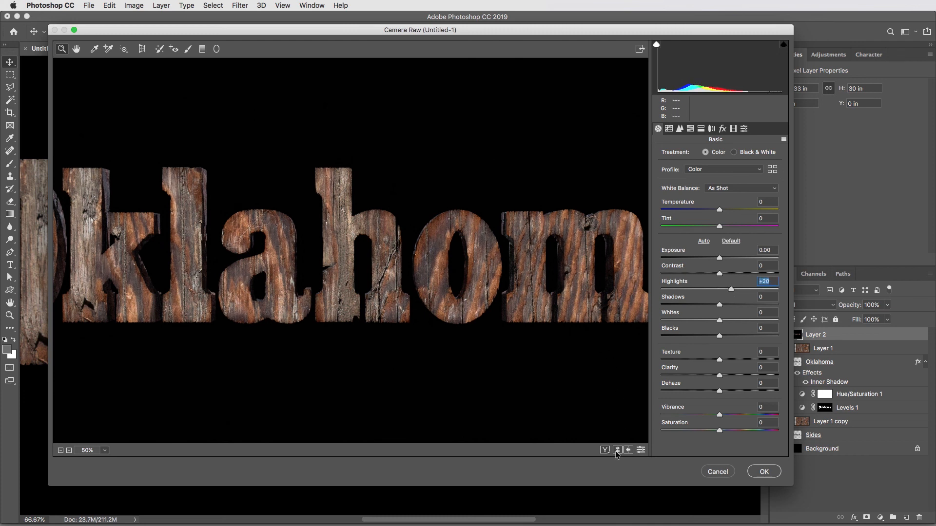
mouse_move(697, 444)
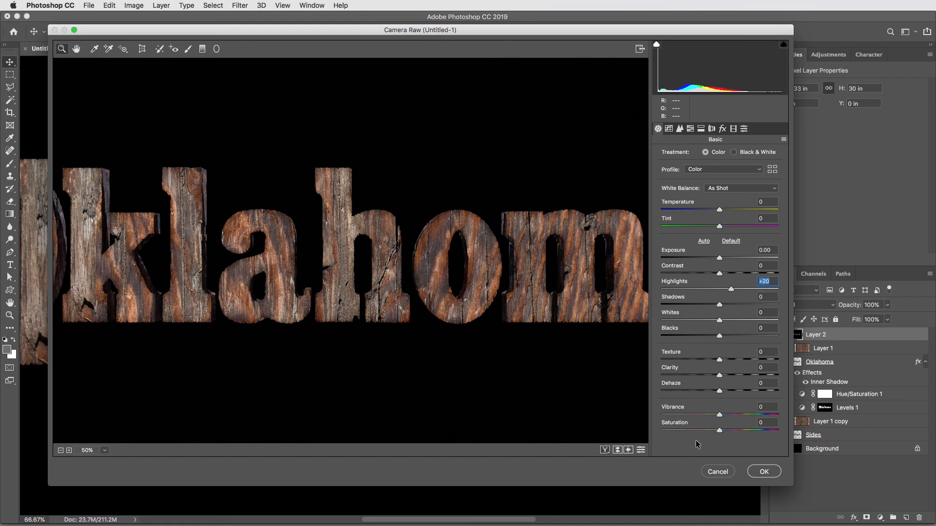
left_click(763, 472)
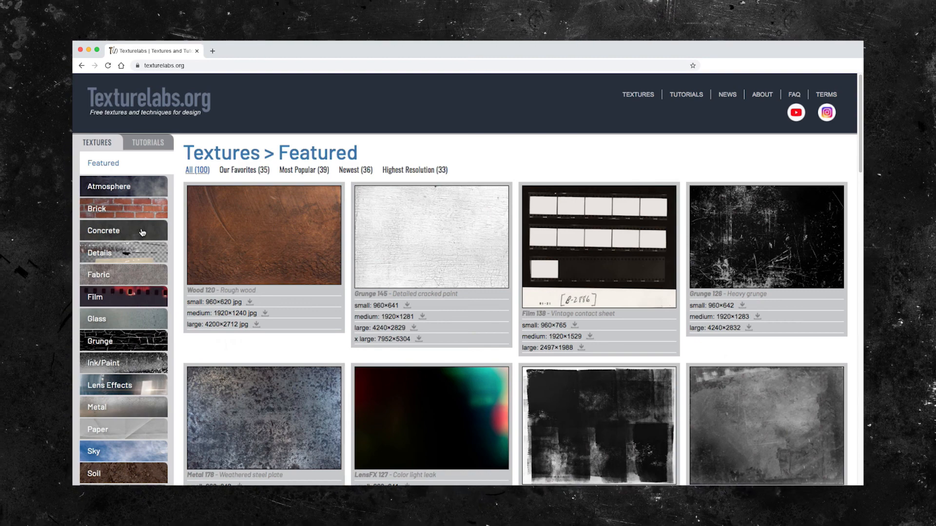
Open the Grunge category from the Texturelabs.org Textures sidebar
left_click(100, 341)
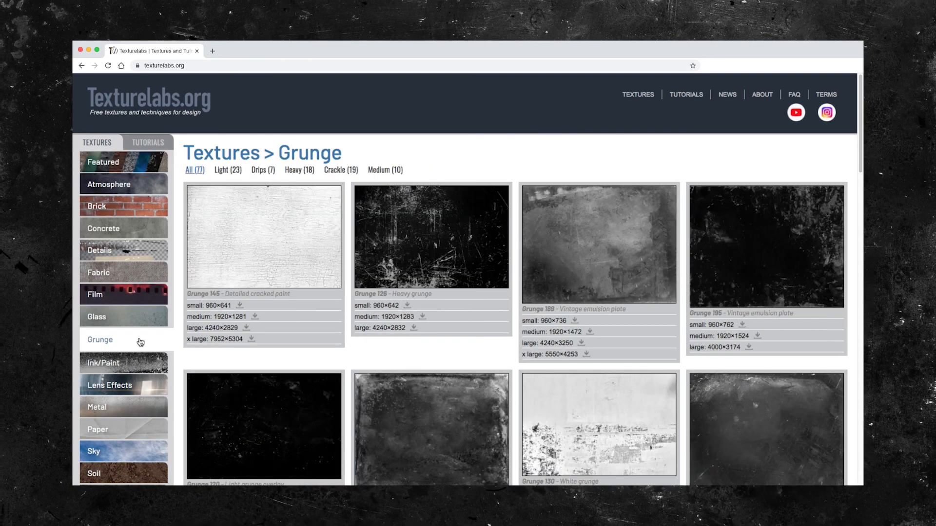